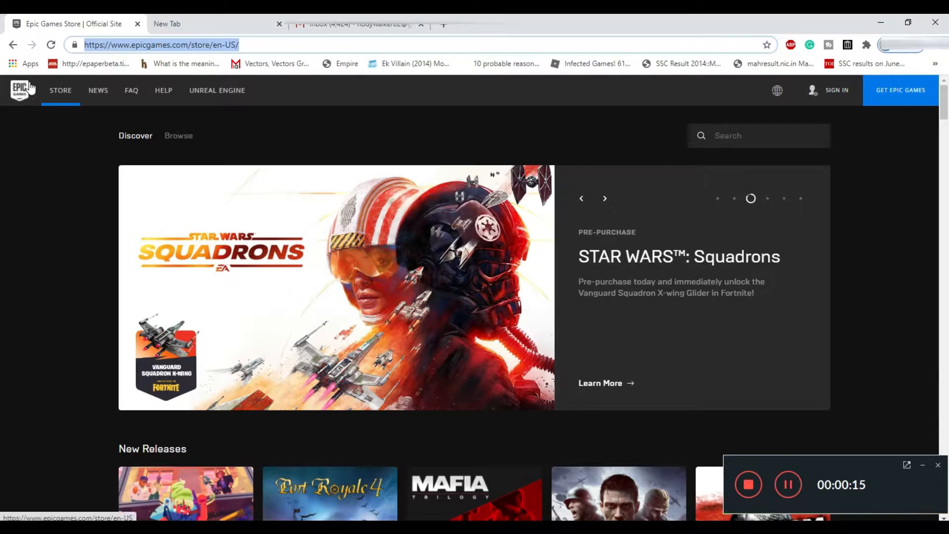
Open the Rocket League product page from the store home's featured carousel
left_click(20, 90)
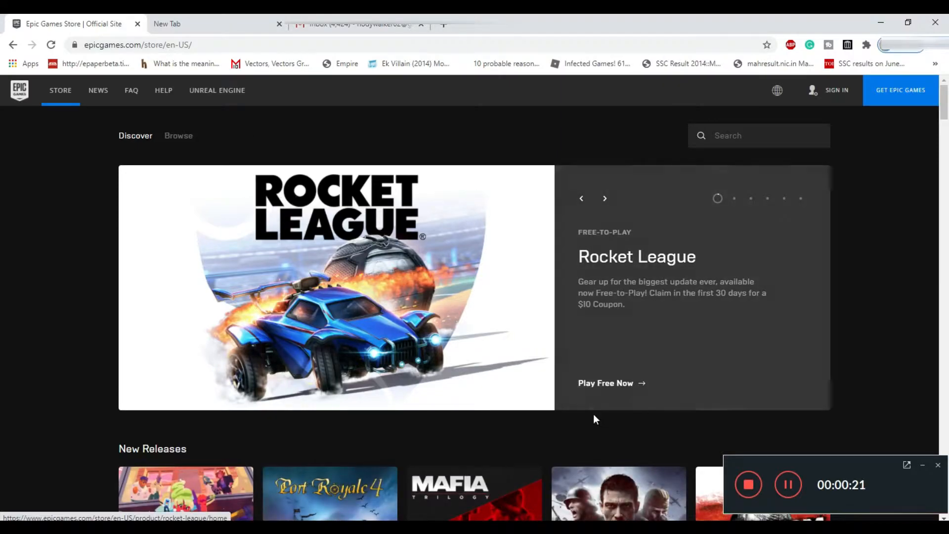
left_click(604, 383)
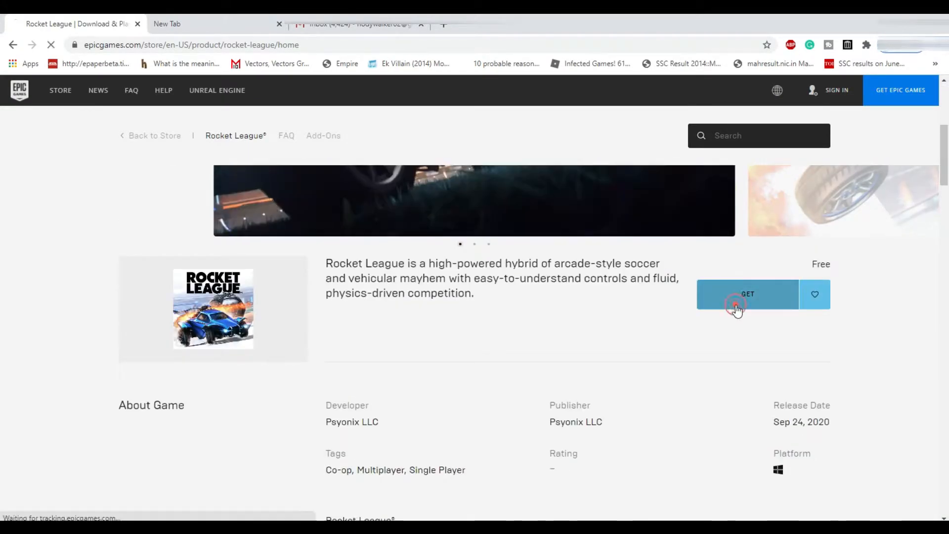
Get Rocket League, then choose Sign Up on the sign-in screen to create a new account
left_click(747, 295)
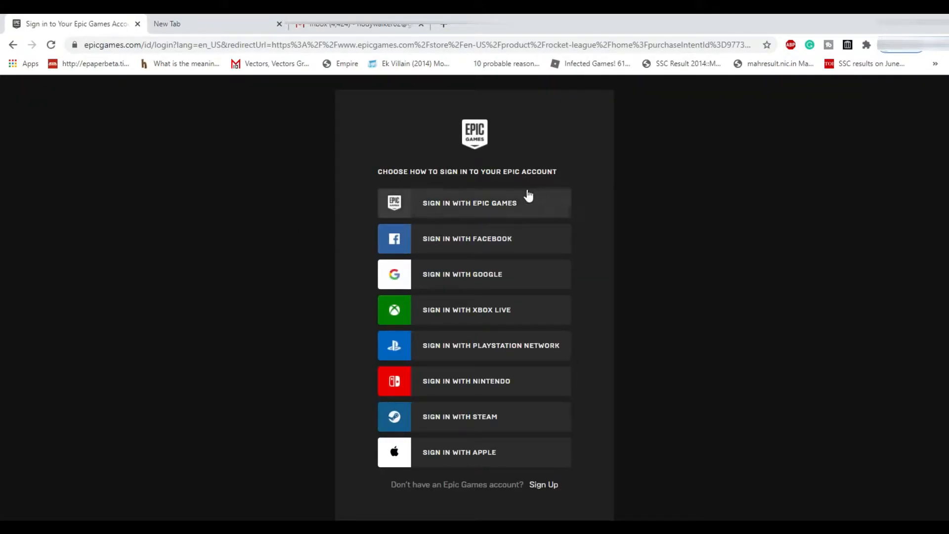
mouse_move(508, 158)
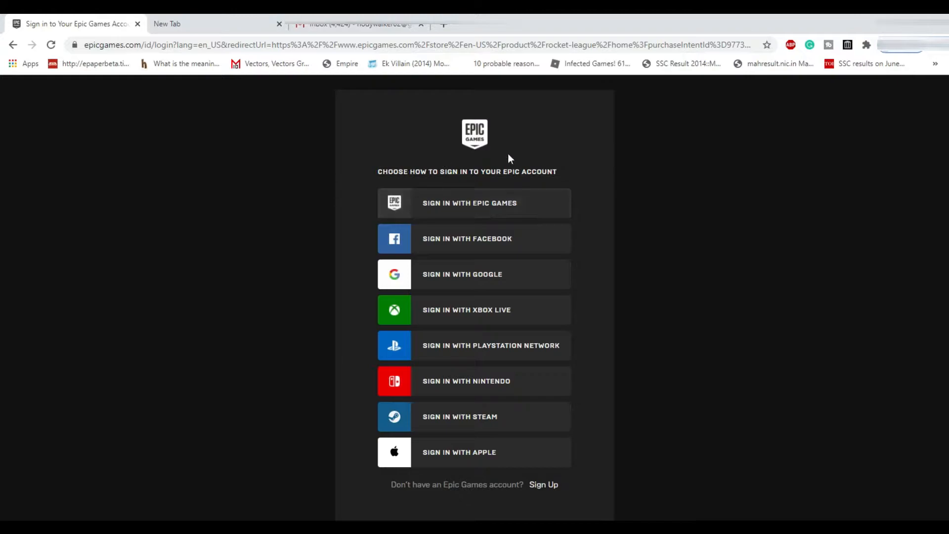
mouse_move(463, 206)
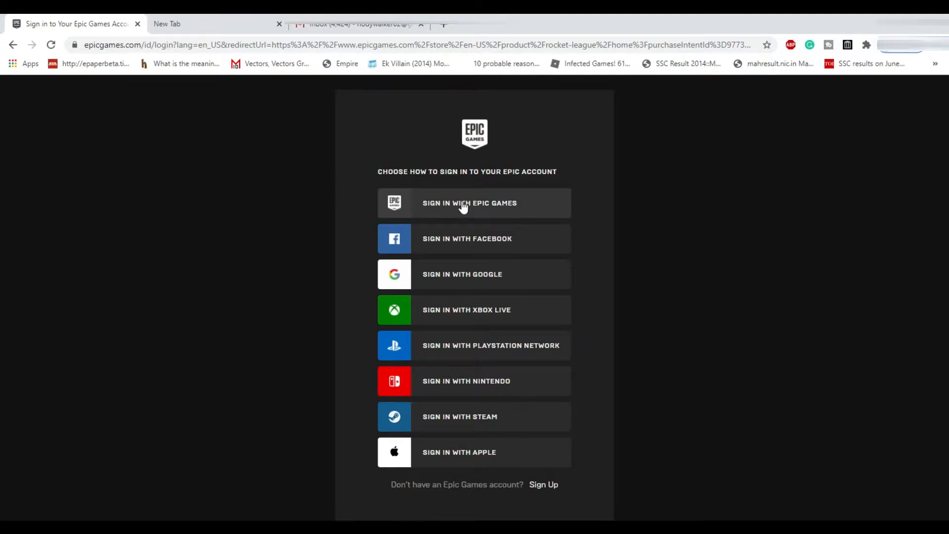
mouse_move(549, 487)
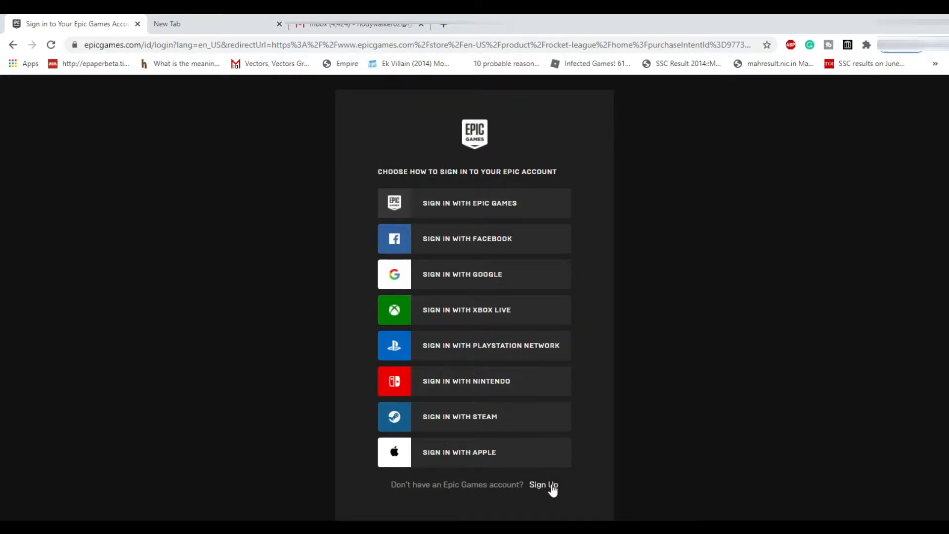
left_click(542, 484)
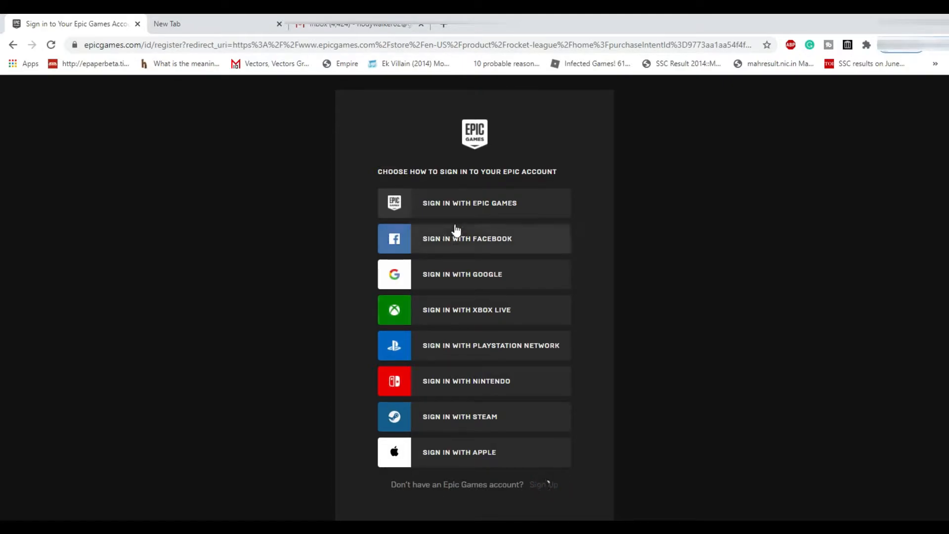
left_click(543, 485)
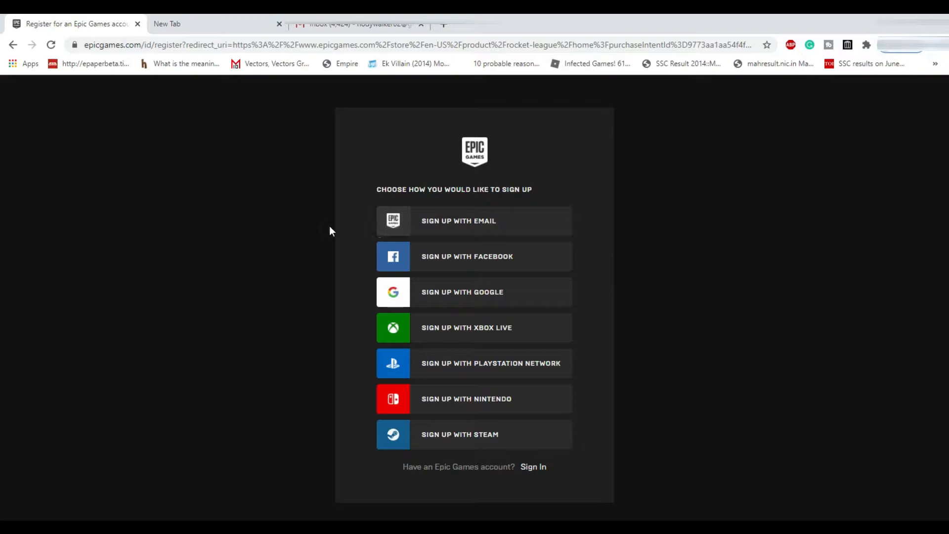
mouse_move(507, 275)
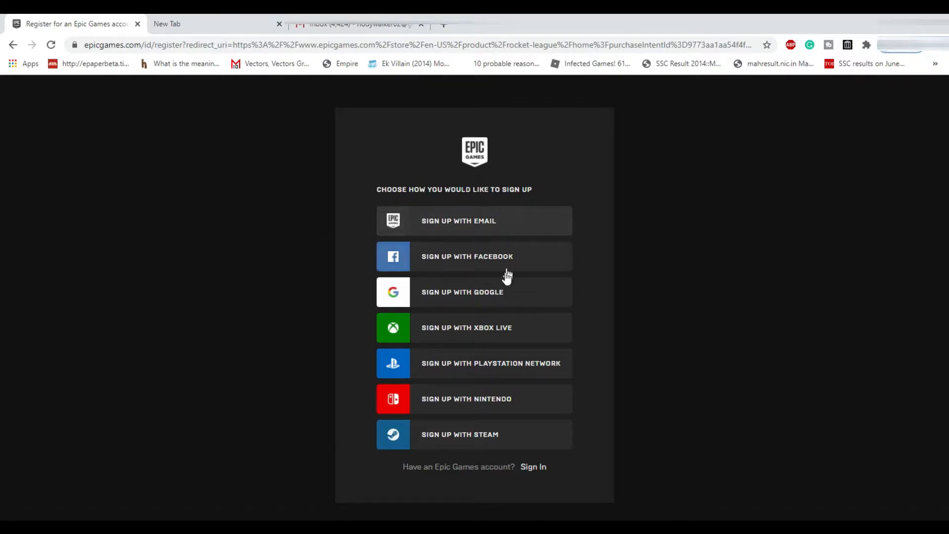
mouse_move(496, 313)
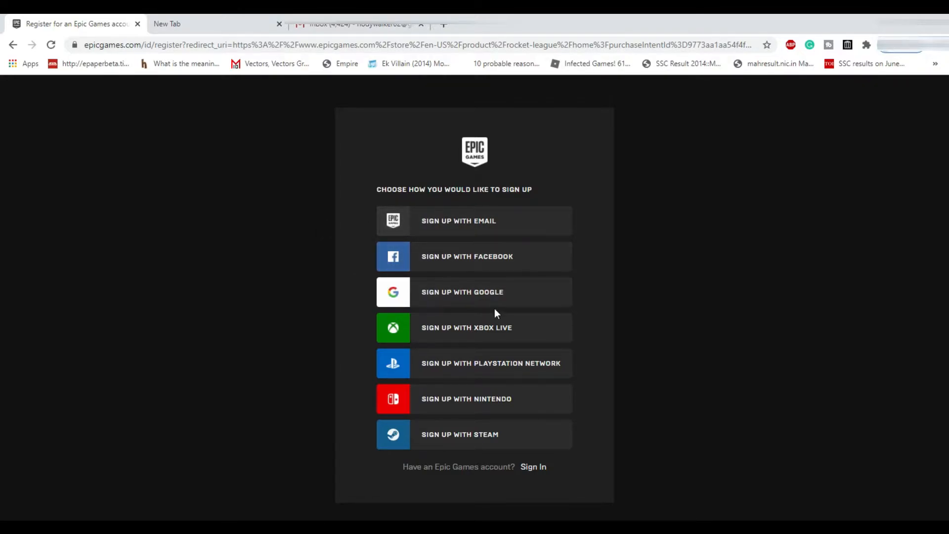
mouse_move(507, 365)
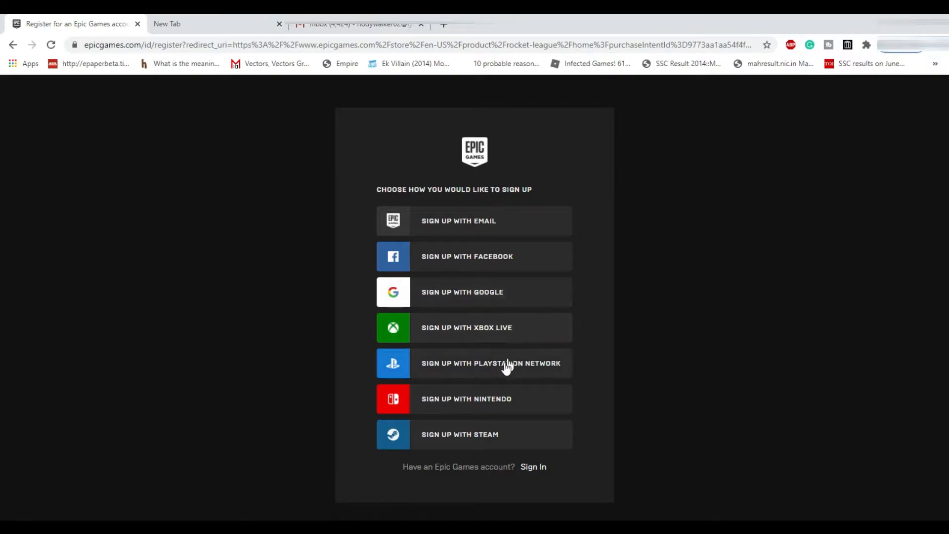
mouse_move(551, 373)
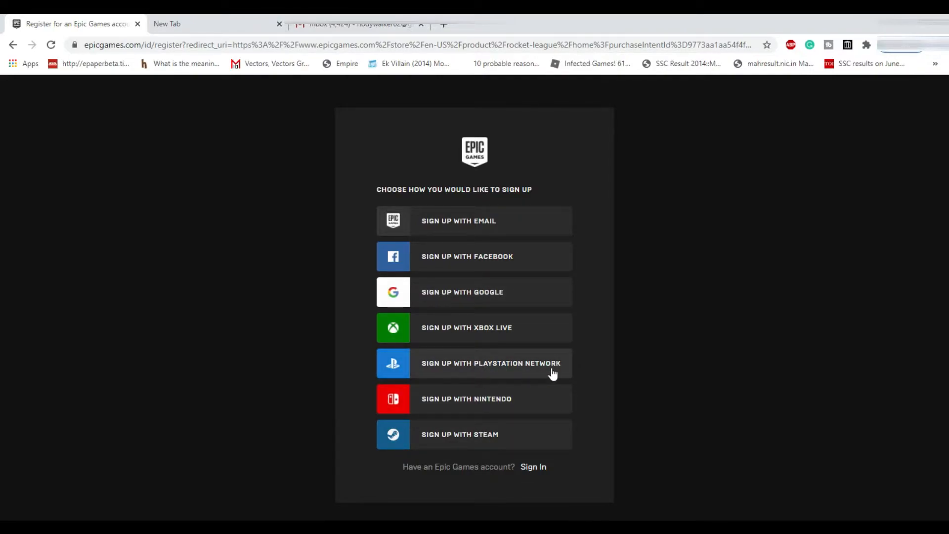
mouse_move(297, 319)
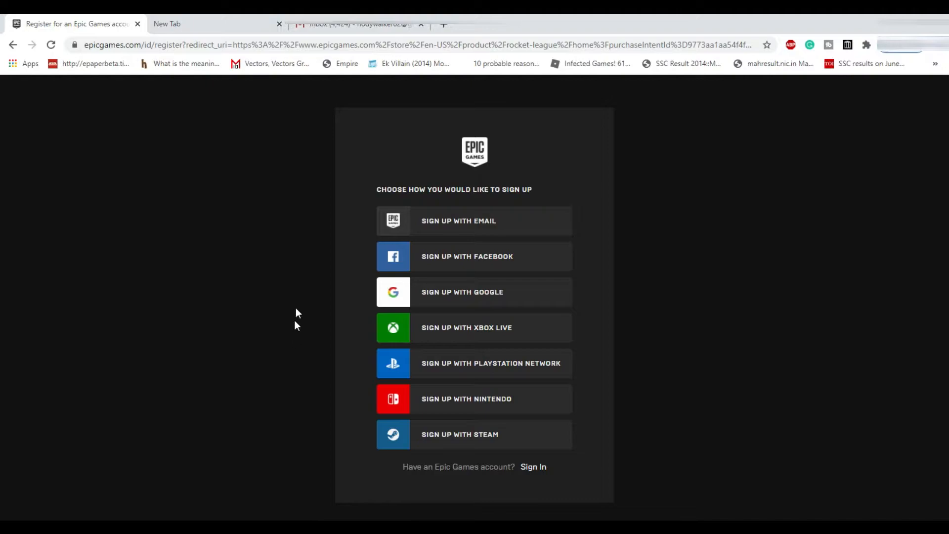
mouse_move(523, 220)
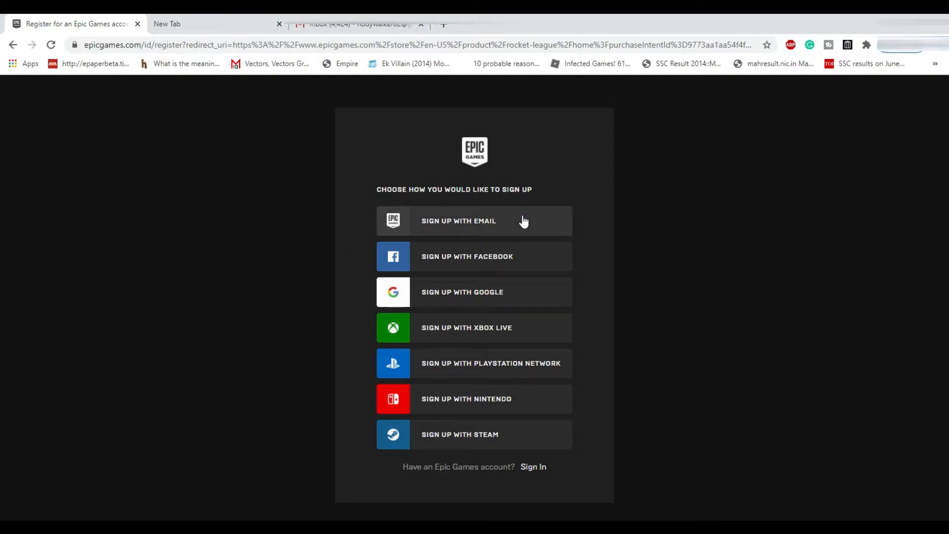
mouse_move(492, 228)
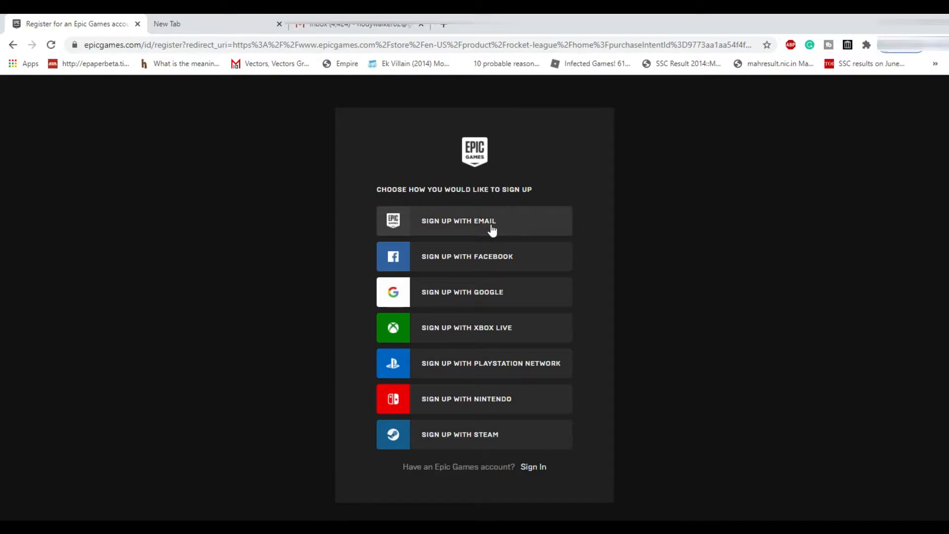
Choose email sign-up and keep India as the account country
left_click(458, 220)
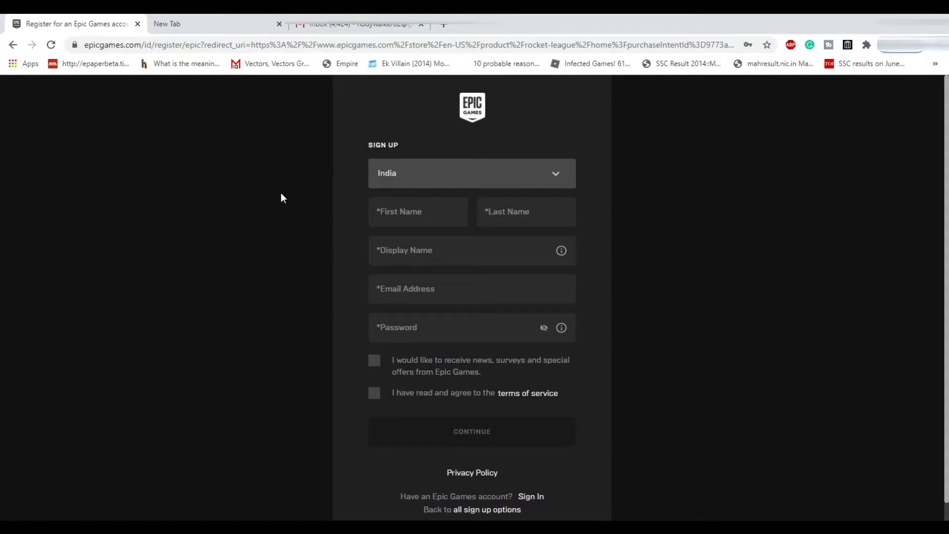
mouse_move(419, 191)
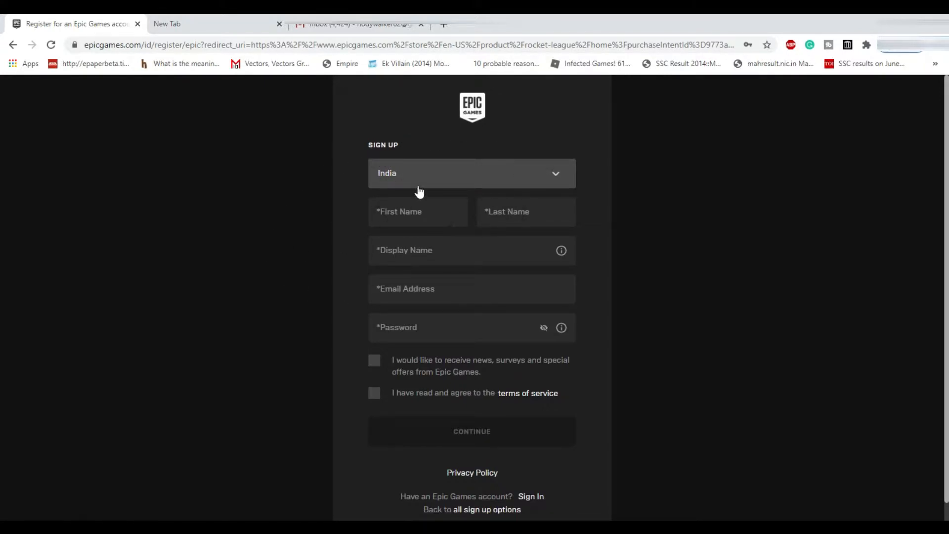
left_click(472, 171)
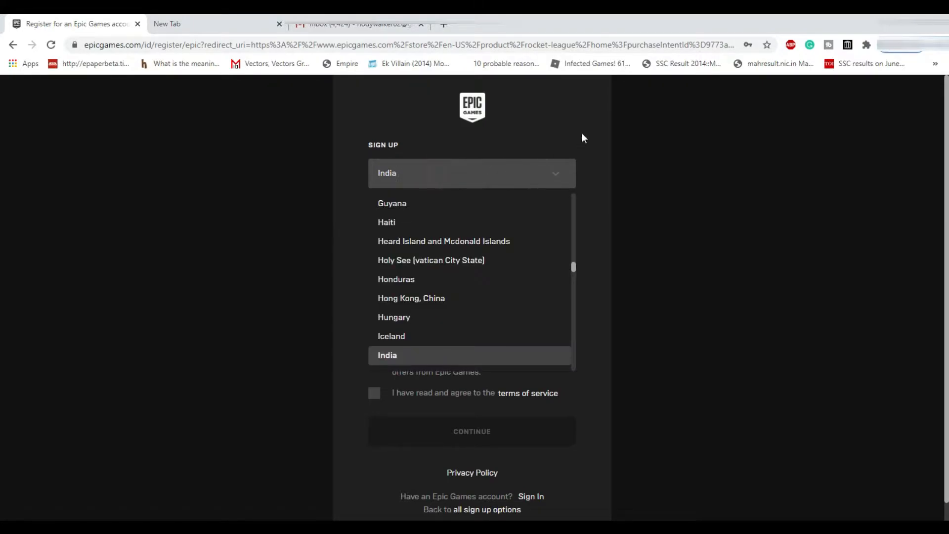
left_click(388, 355)
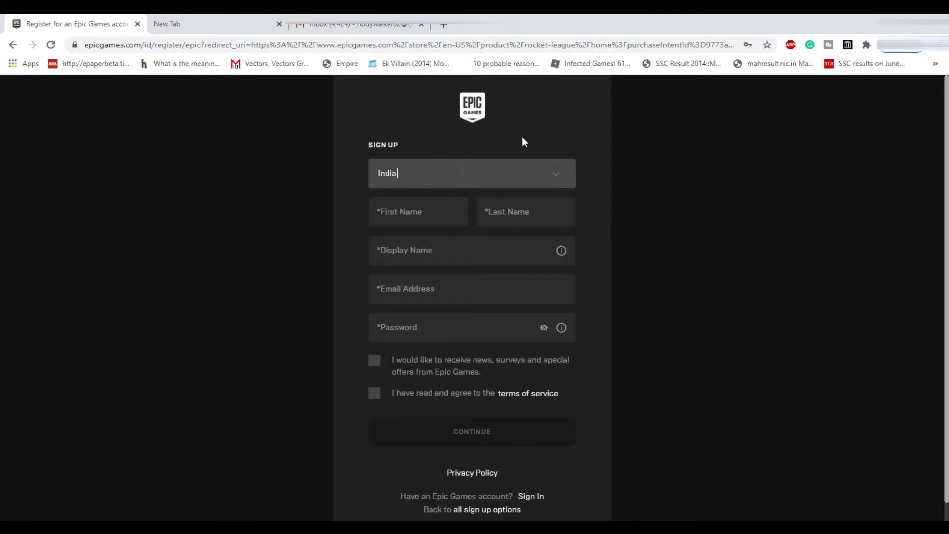
left_click(471, 173)
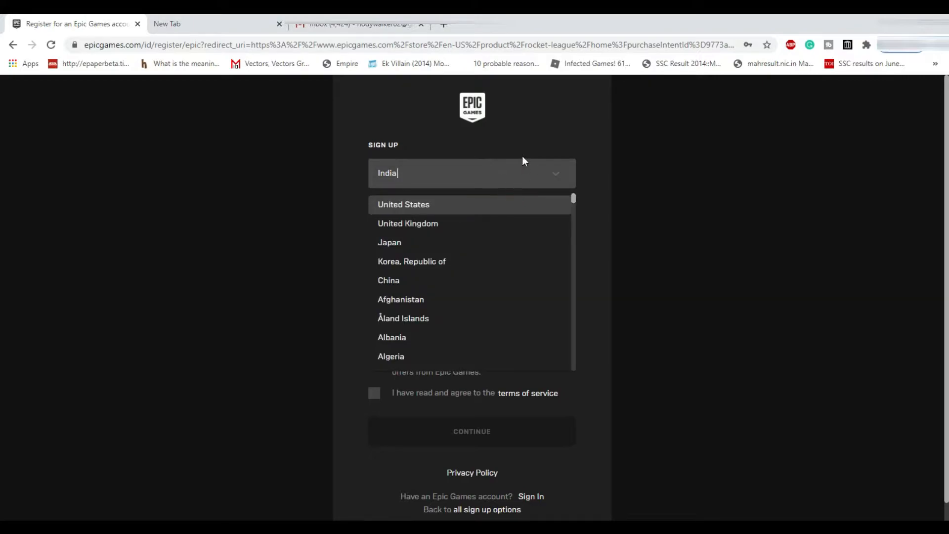
left_click(417, 212)
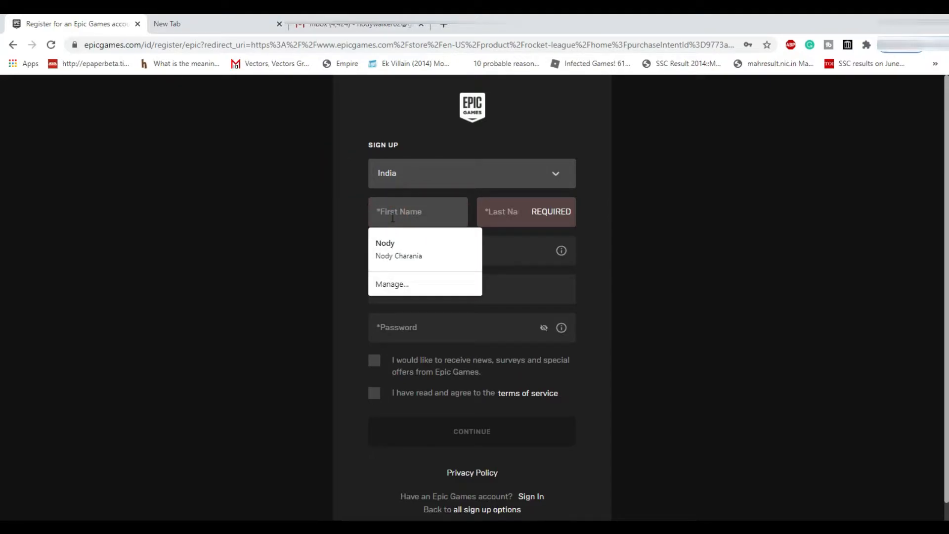
Enter first name 'wody', last name 'Nodywo' and display name 'dy10', then move to the email field
left_click(384, 243)
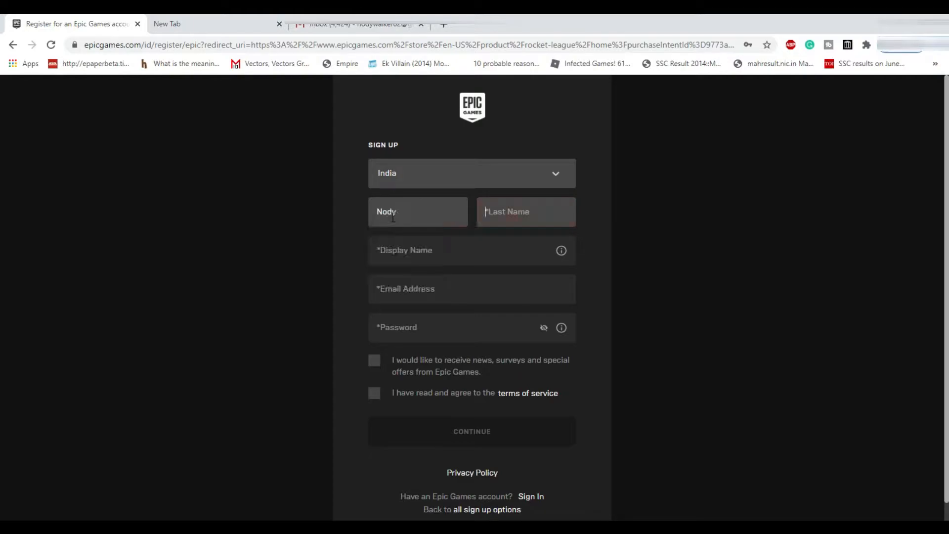
type("wody")
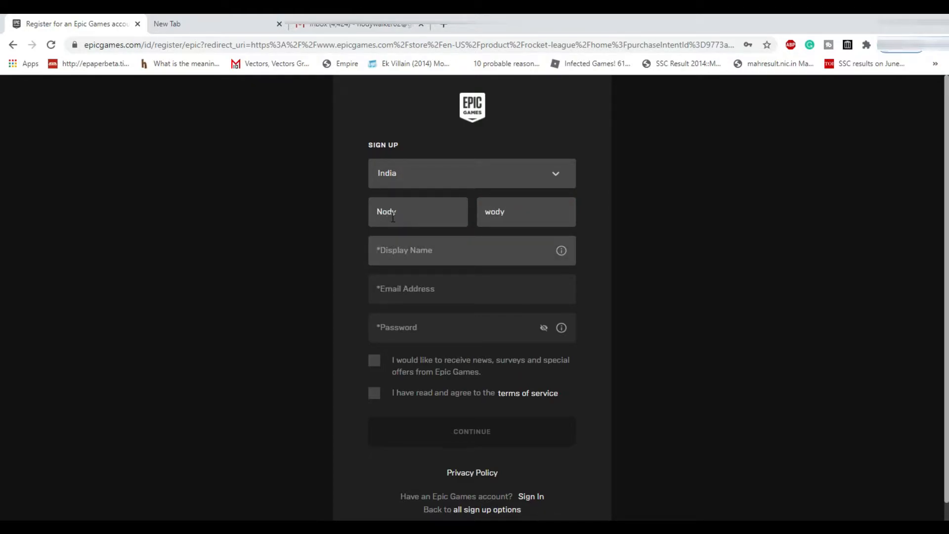
type("Nodywo")
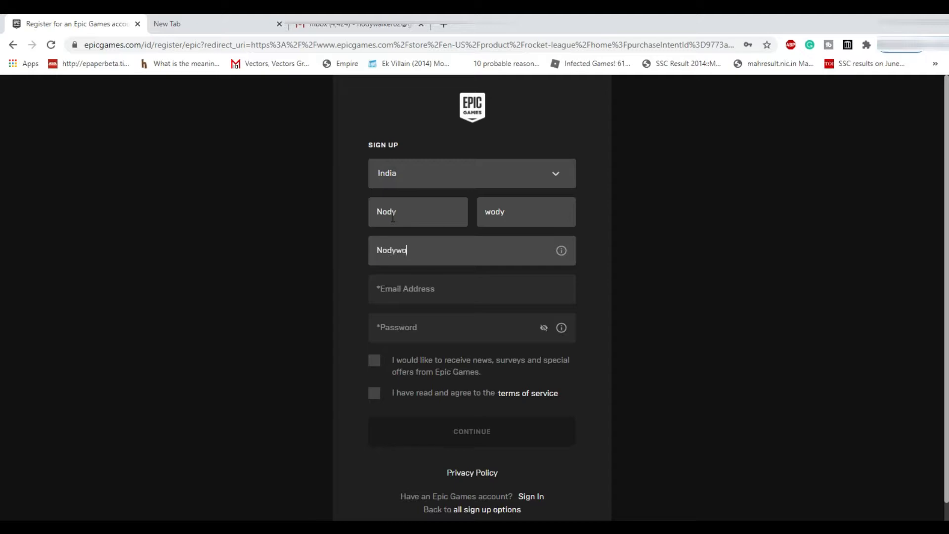
type("dy10")
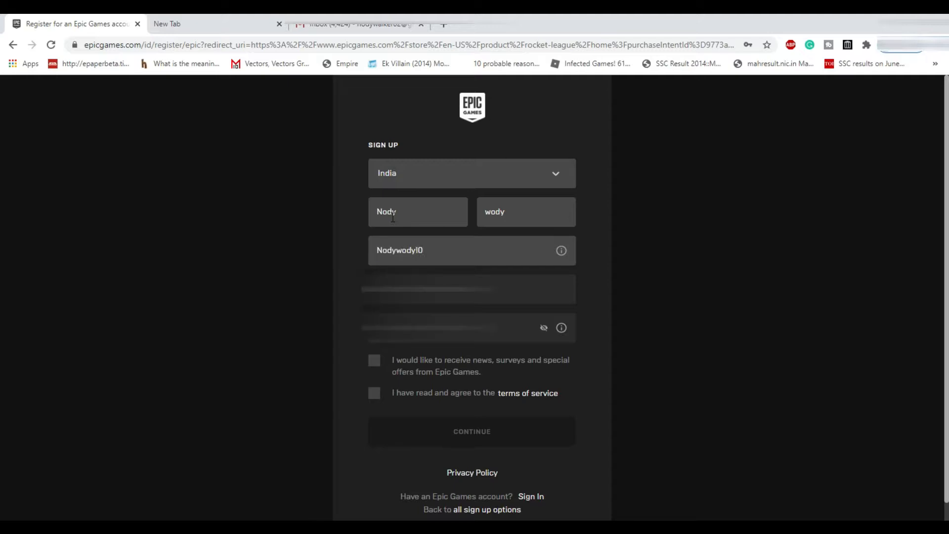
left_click(469, 288)
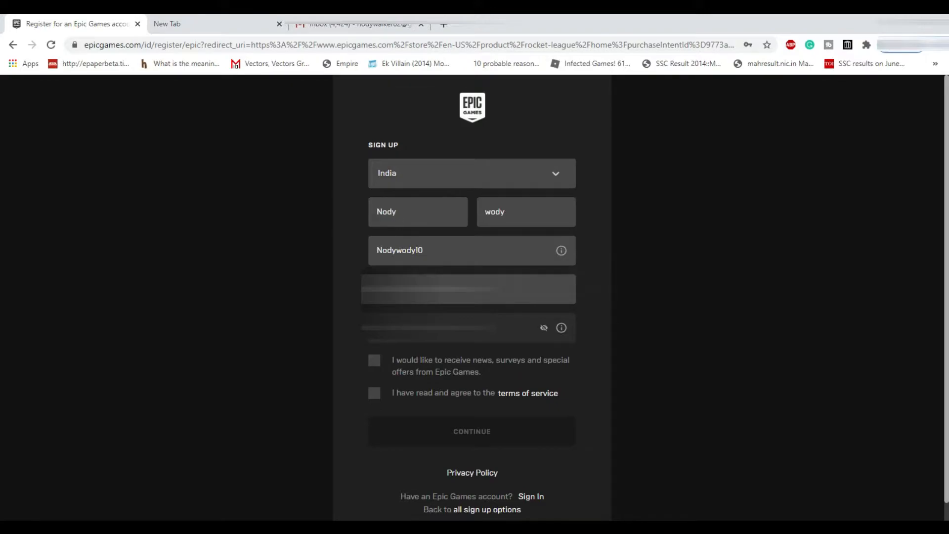
left_click(467, 289)
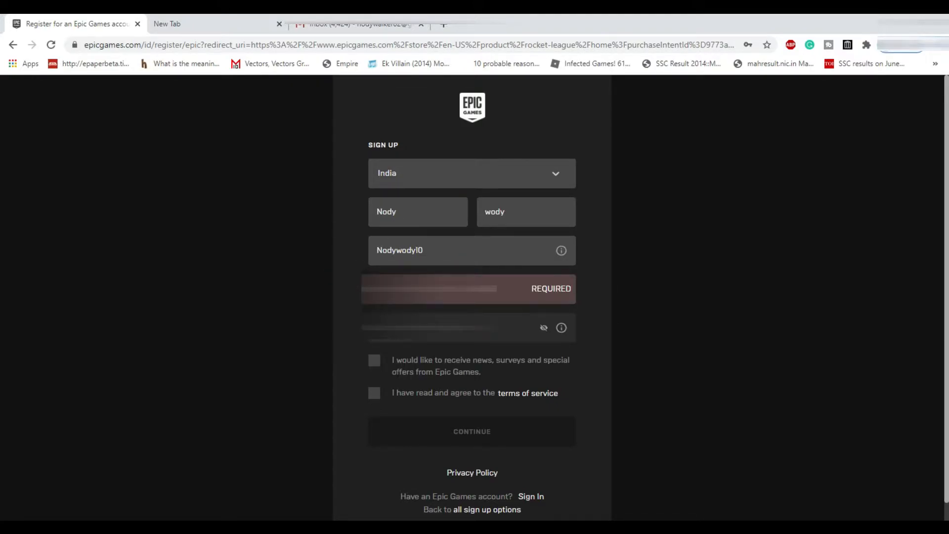
Agree to news offers and terms of service and submit the sign-up form with Continue
scroll("down", 3)
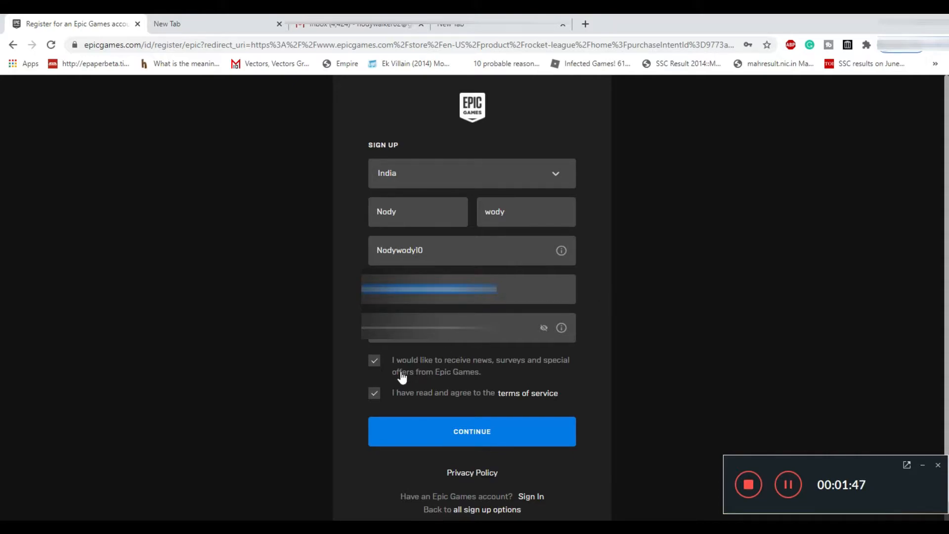
mouse_move(495, 455)
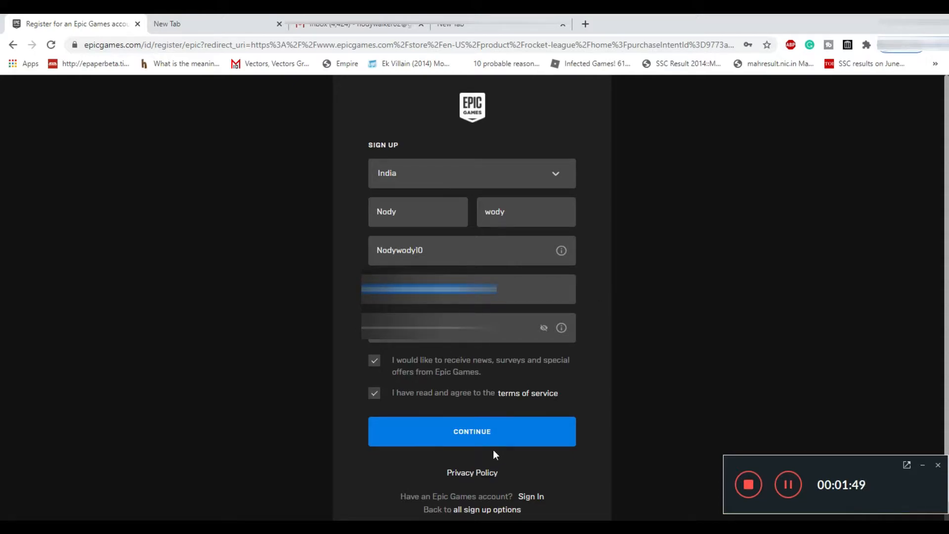
mouse_move(429, 379)
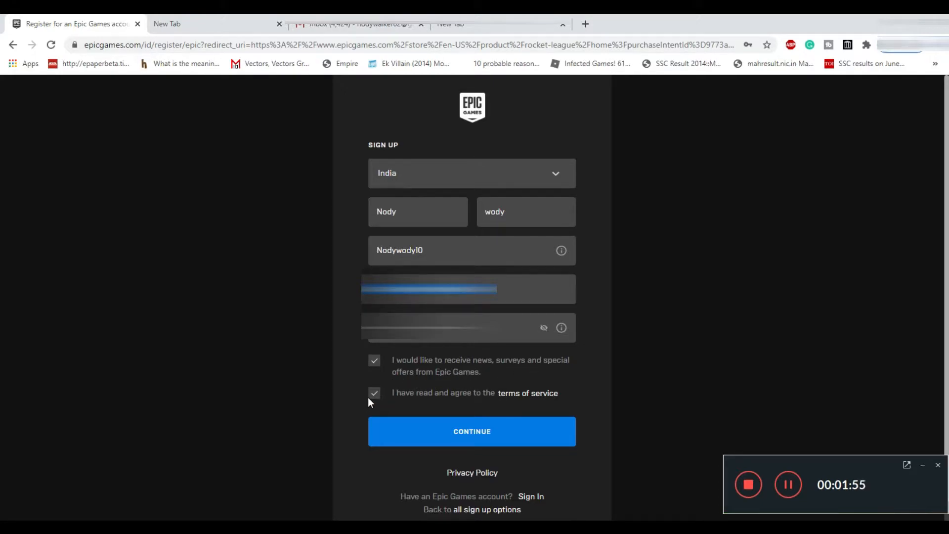
mouse_move(472, 400)
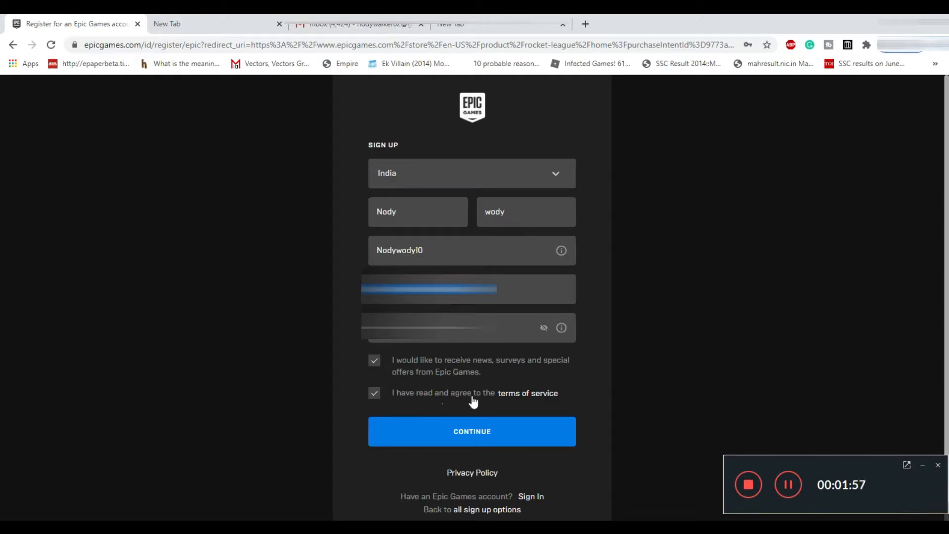
mouse_move(560, 404)
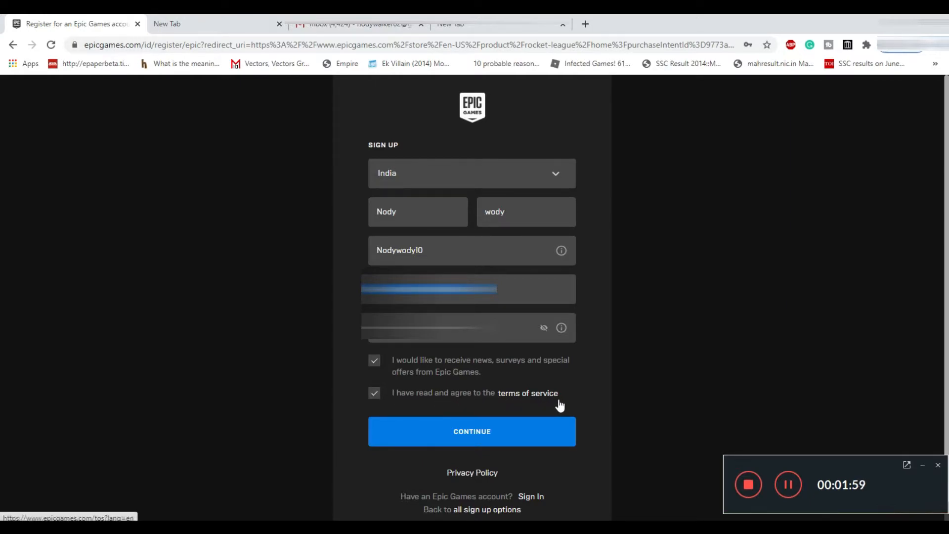
mouse_move(555, 419)
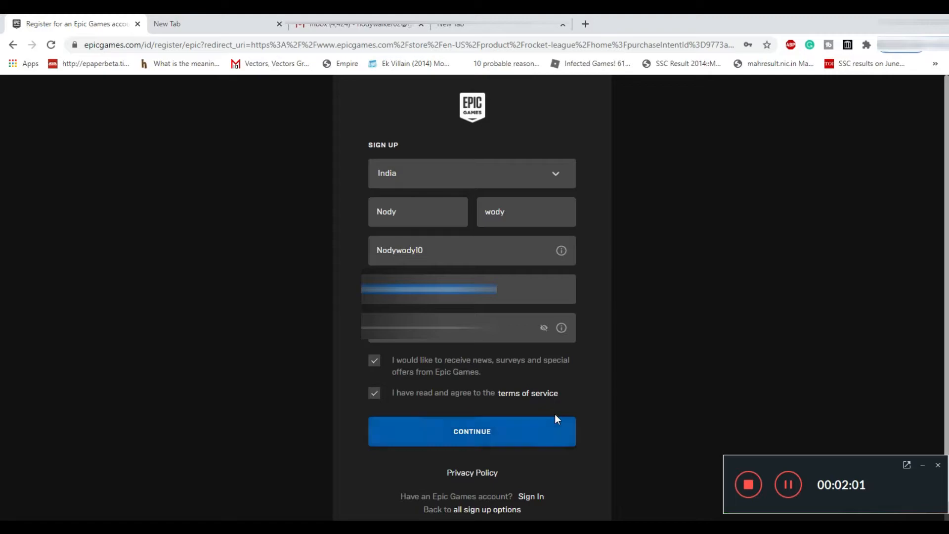
left_click(471, 431)
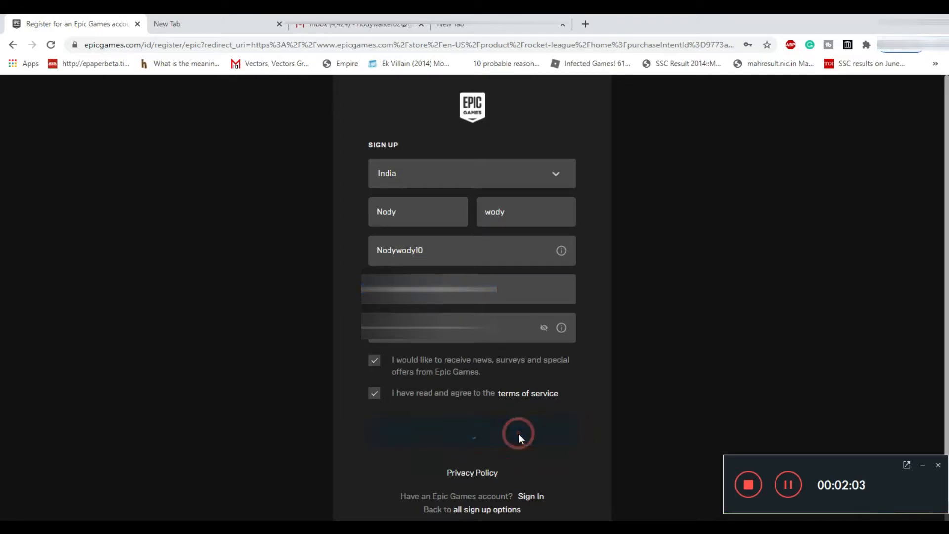
left_click(470, 431)
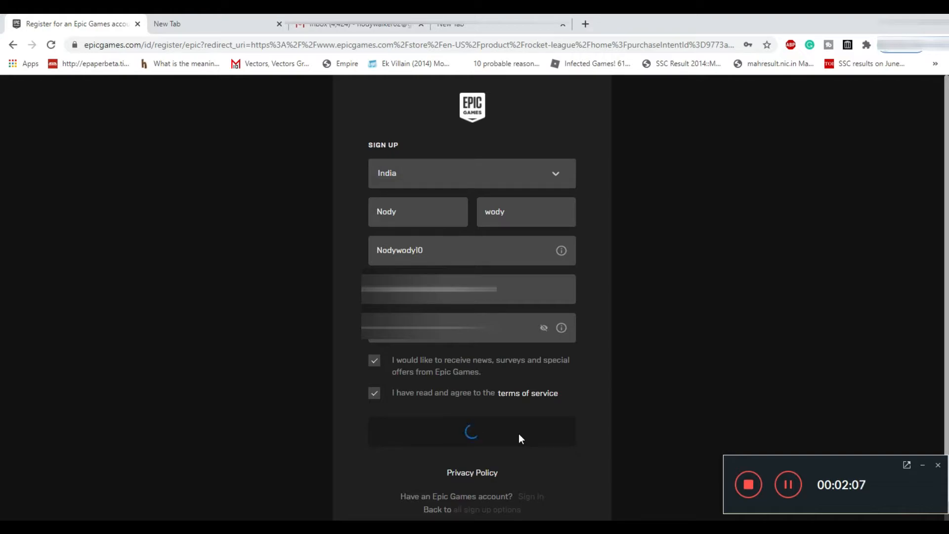
Enter the emailed security code and verify the new account's email
left_click(471, 432)
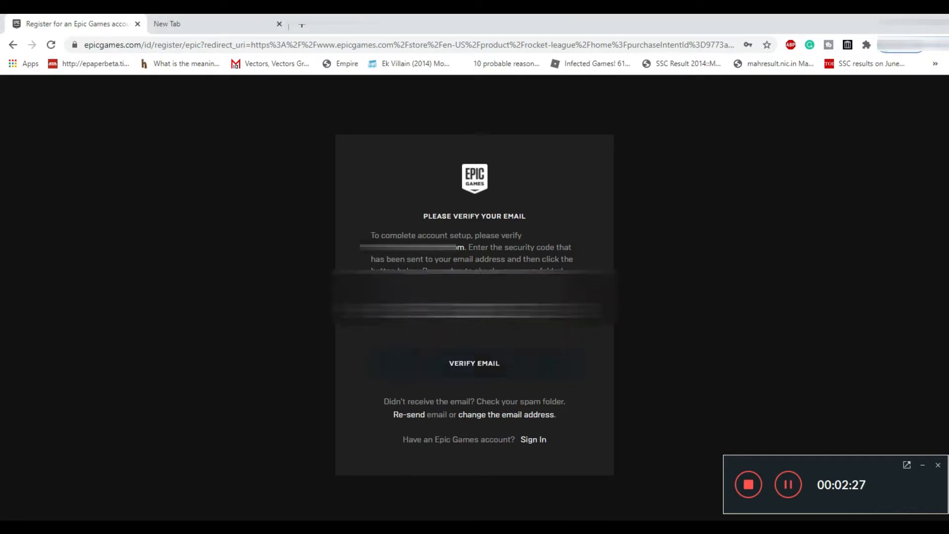
left_click(474, 363)
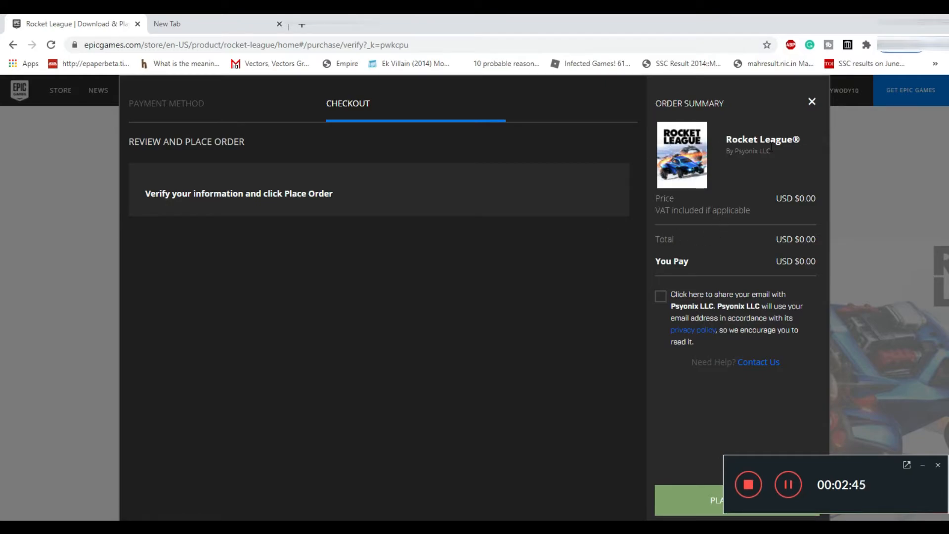
mouse_move(801, 273)
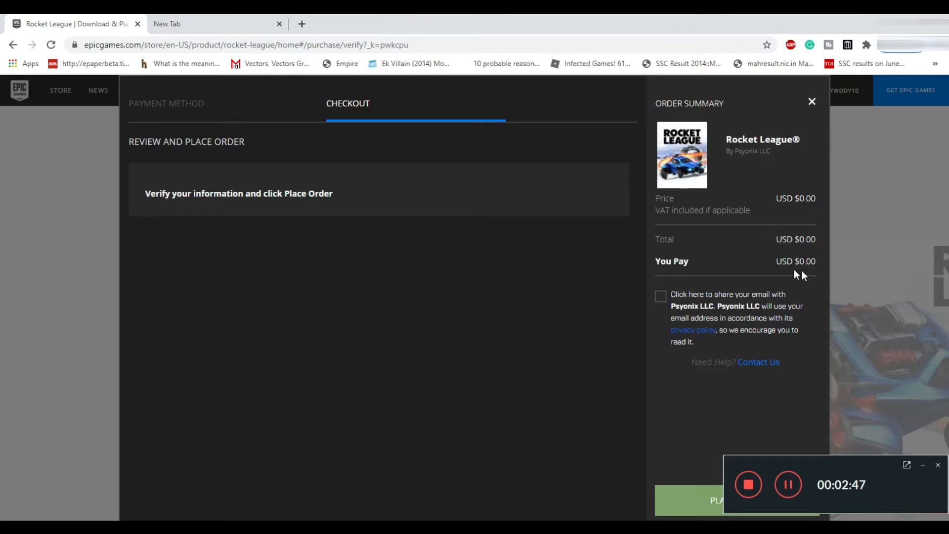
mouse_move(660, 305)
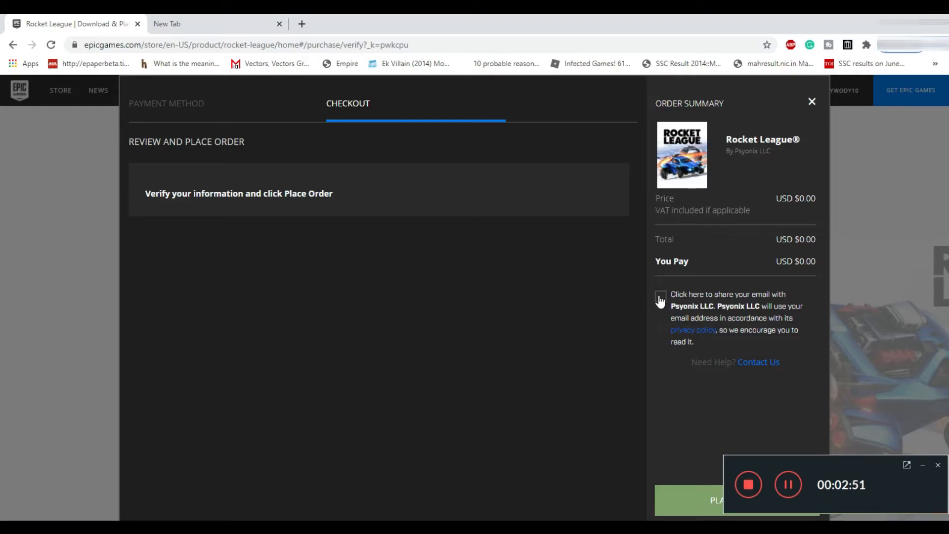
mouse_move(676, 319)
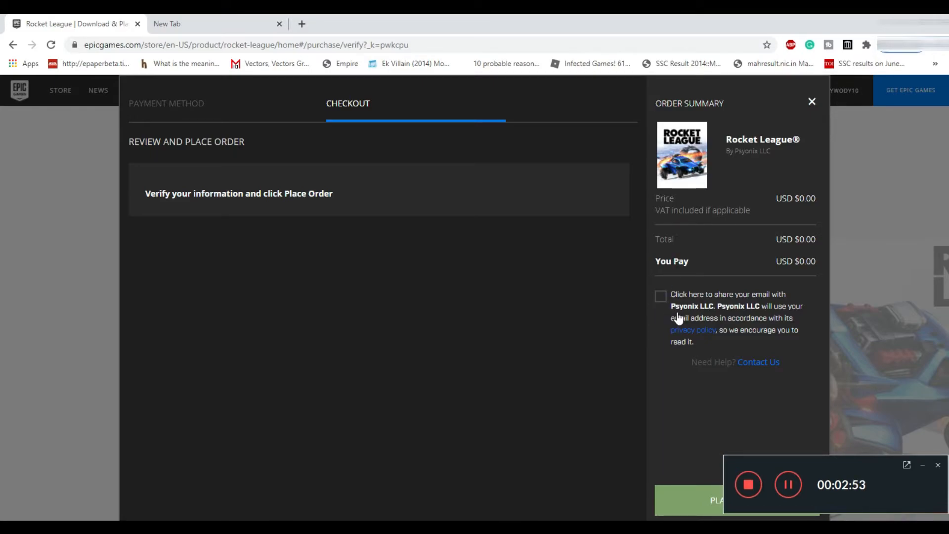
mouse_move(809, 317)
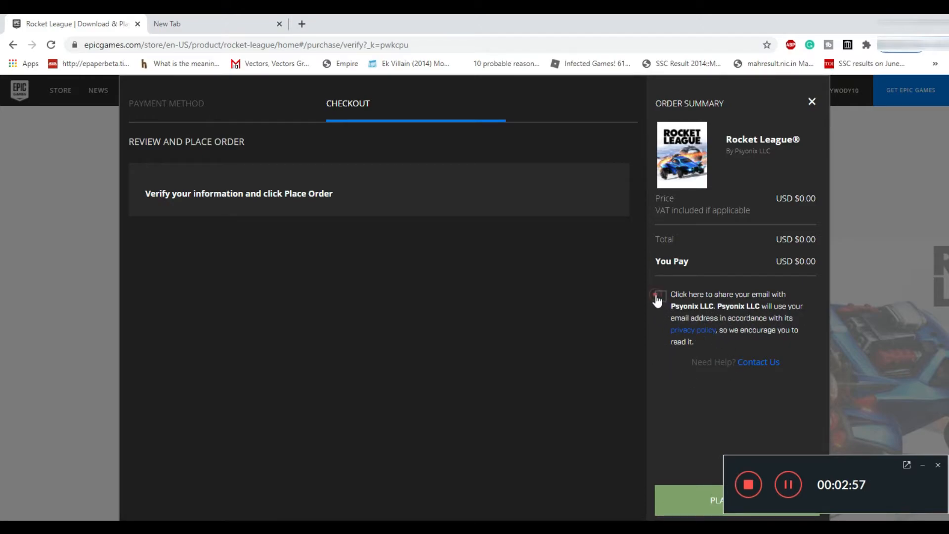
Agree to share email with Psyonix LLC and place the $0.00 Rocket League order
left_click(660, 296)
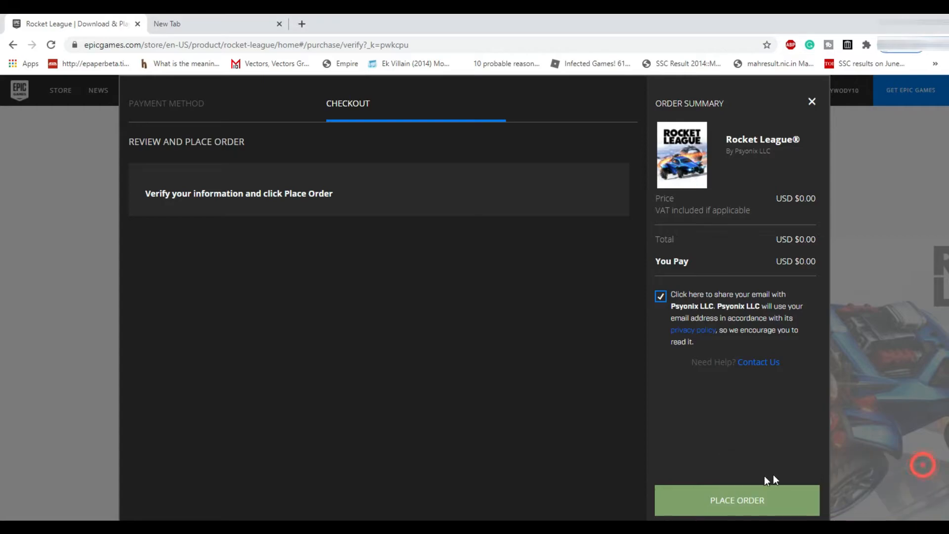
left_click(736, 500)
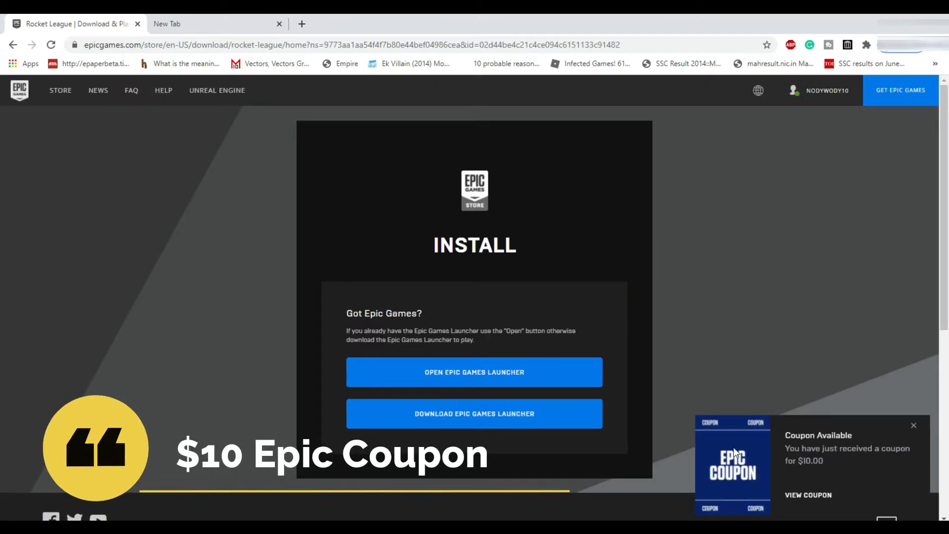
mouse_move(802, 473)
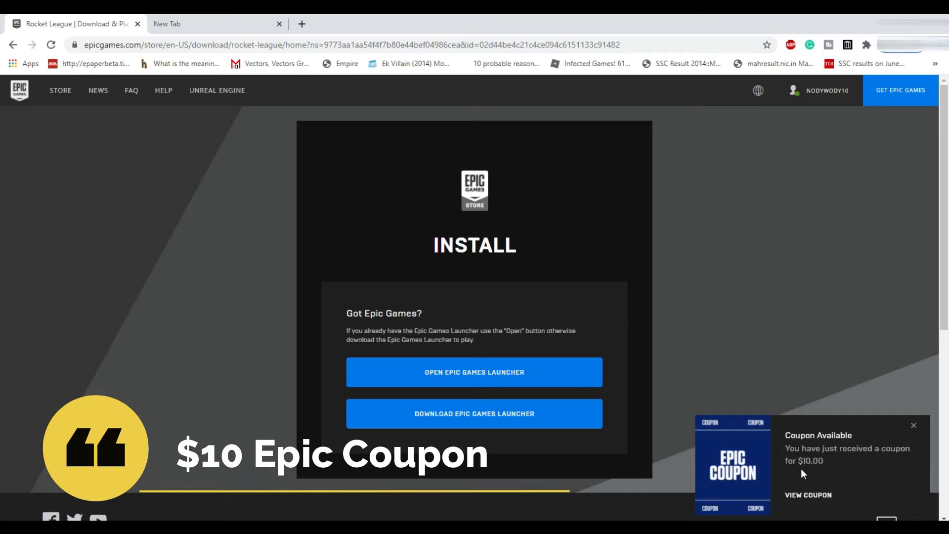
mouse_move(596, 357)
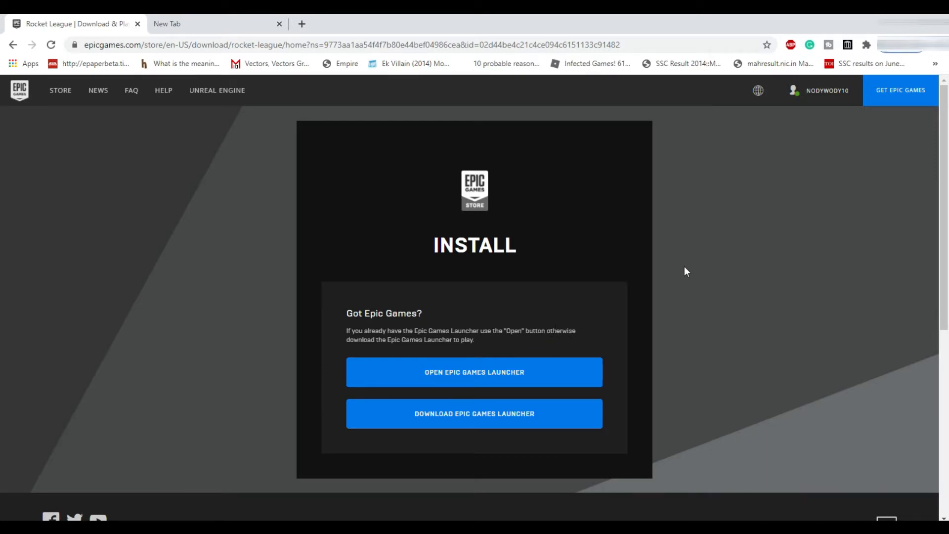
mouse_move(720, 346)
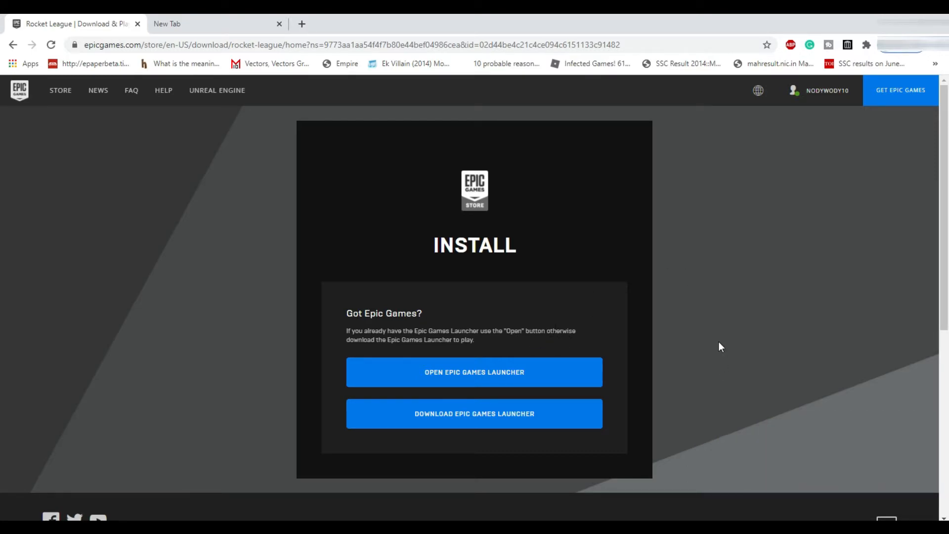
mouse_move(640, 360)
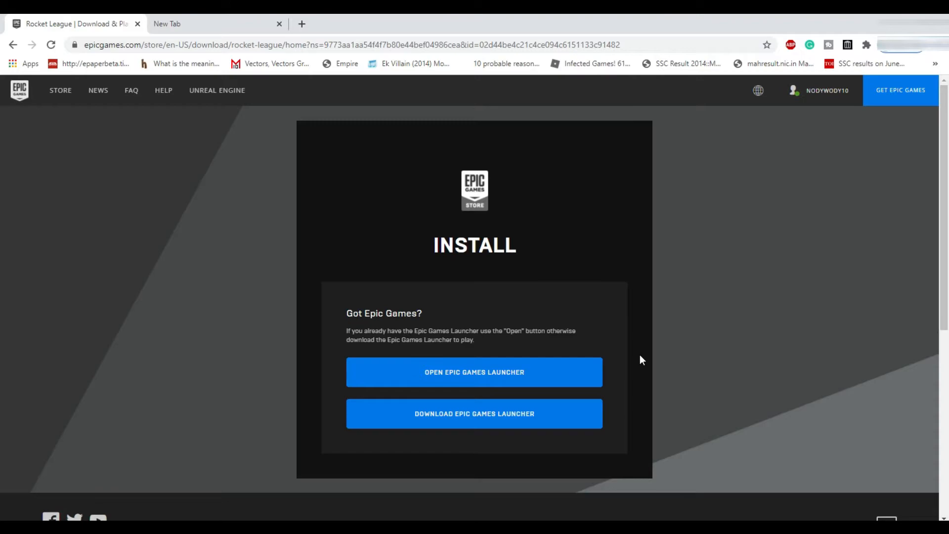
mouse_move(274, 276)
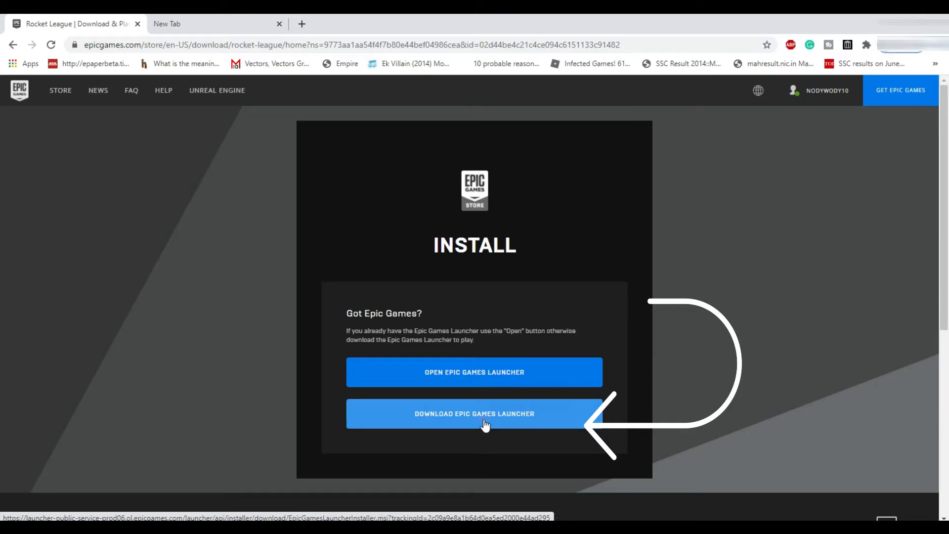
Start downloading the Epic Games Launcher installer from the install page
left_click(473, 413)
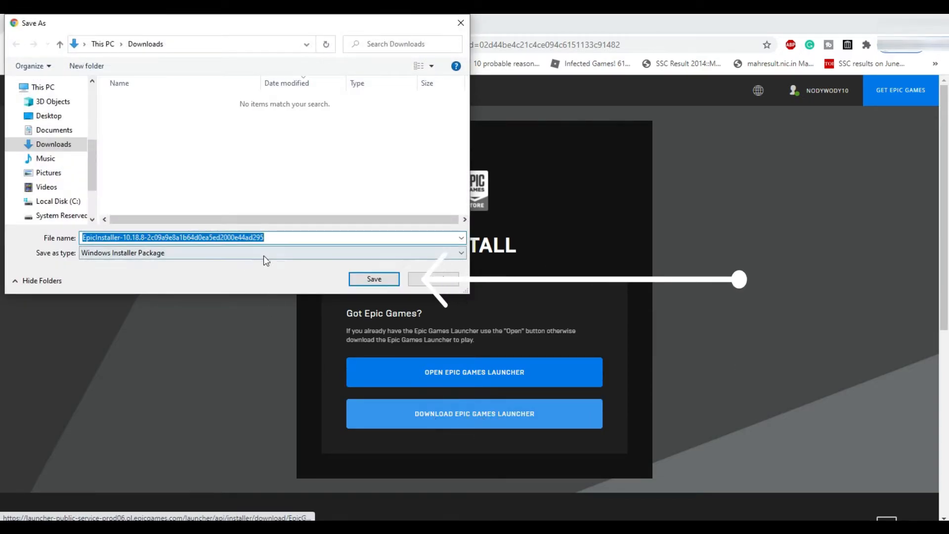
Save the installer to Downloads and install the launcher to C:\Program Files (x86)\Epic Games\
left_click(373, 279)
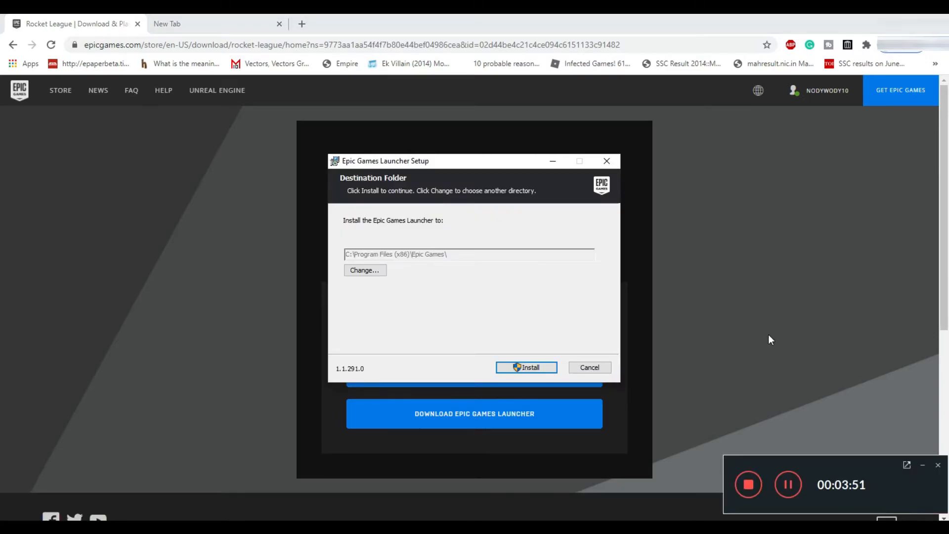
mouse_move(366, 211)
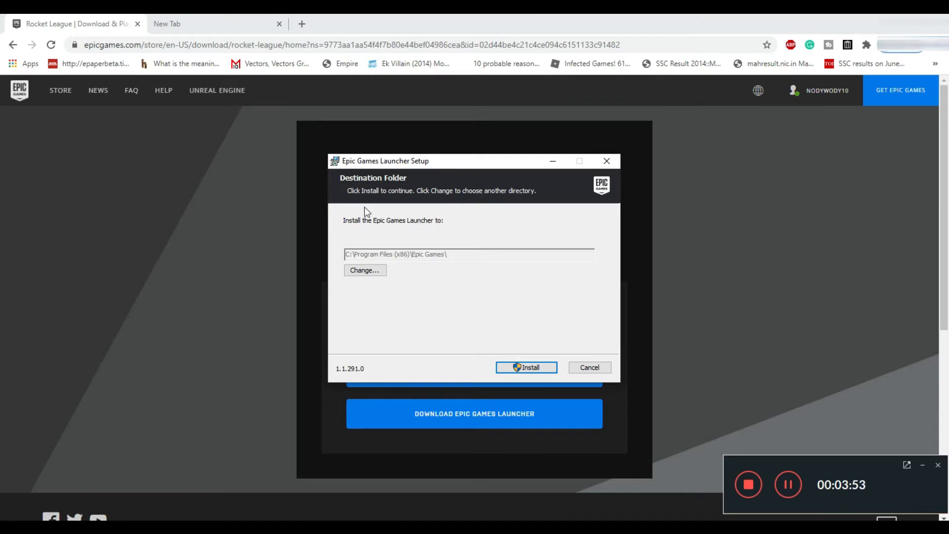
mouse_move(189, 409)
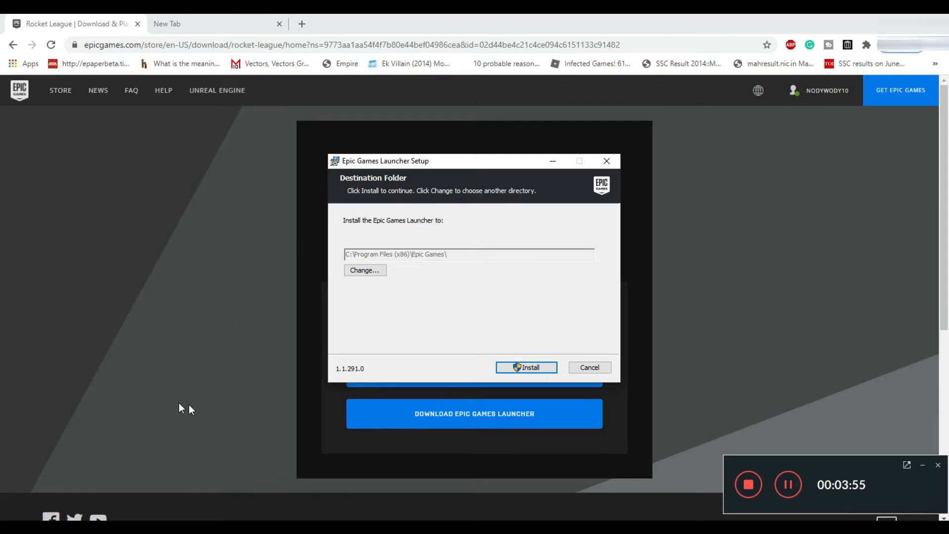
mouse_move(355, 177)
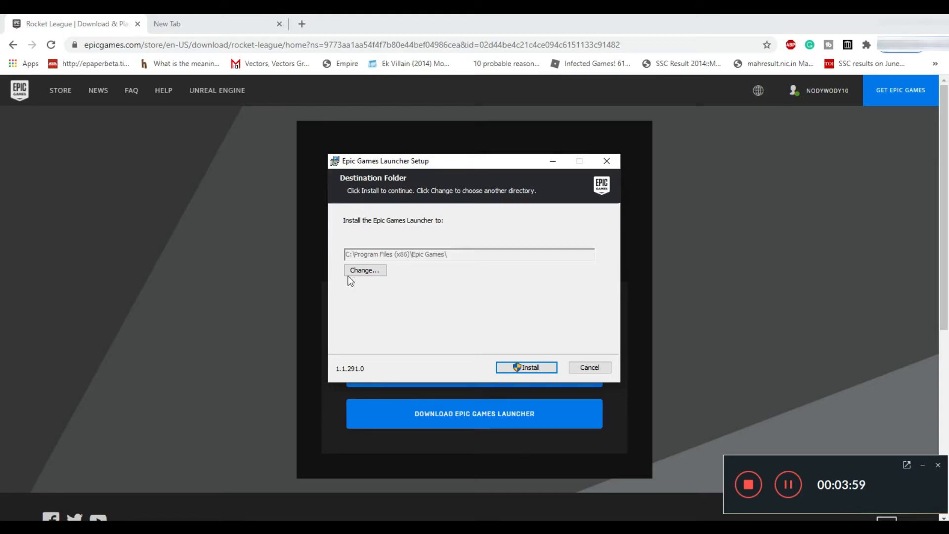
mouse_move(58, 516)
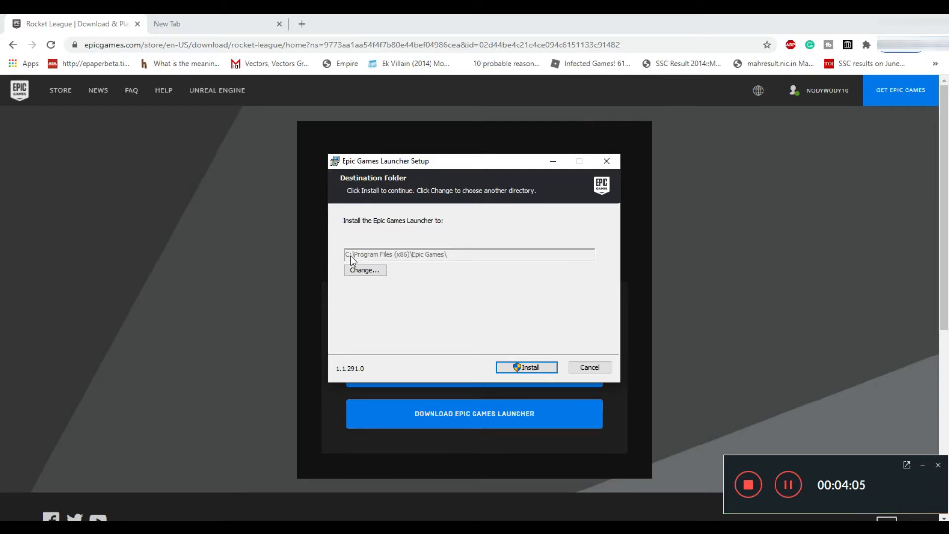
mouse_move(435, 266)
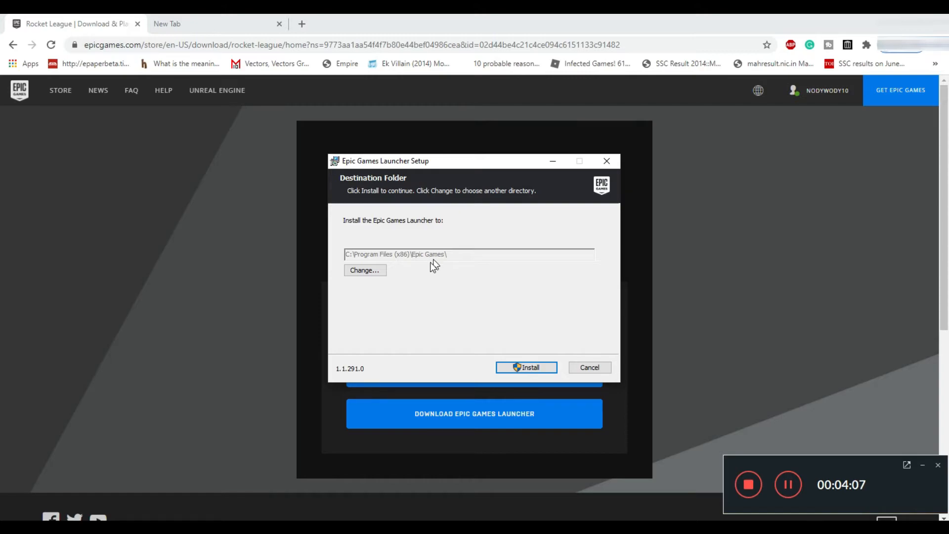
mouse_move(346, 266)
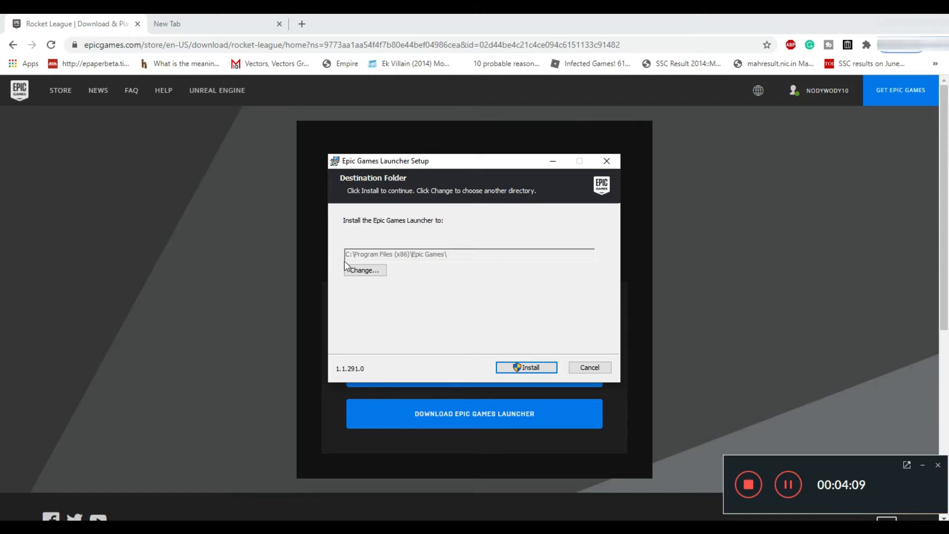
mouse_move(436, 262)
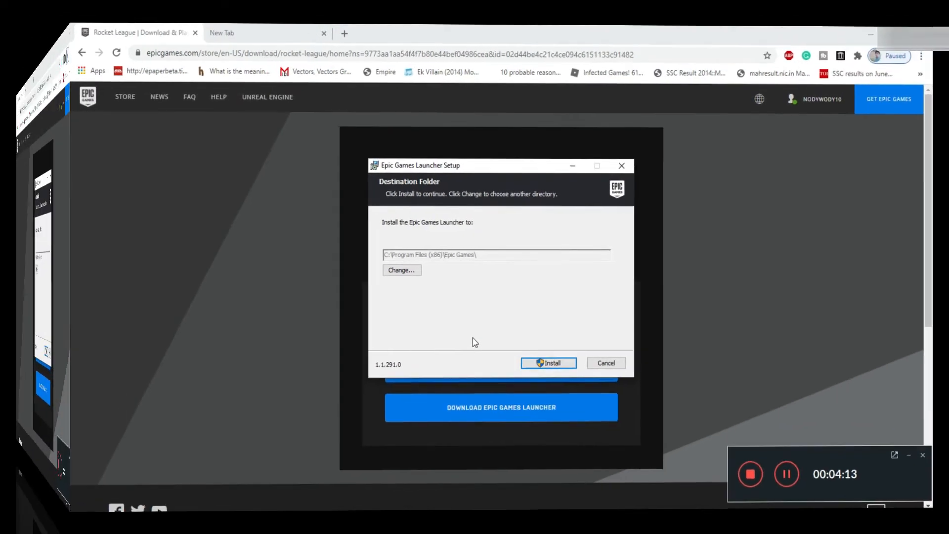
left_click(548, 363)
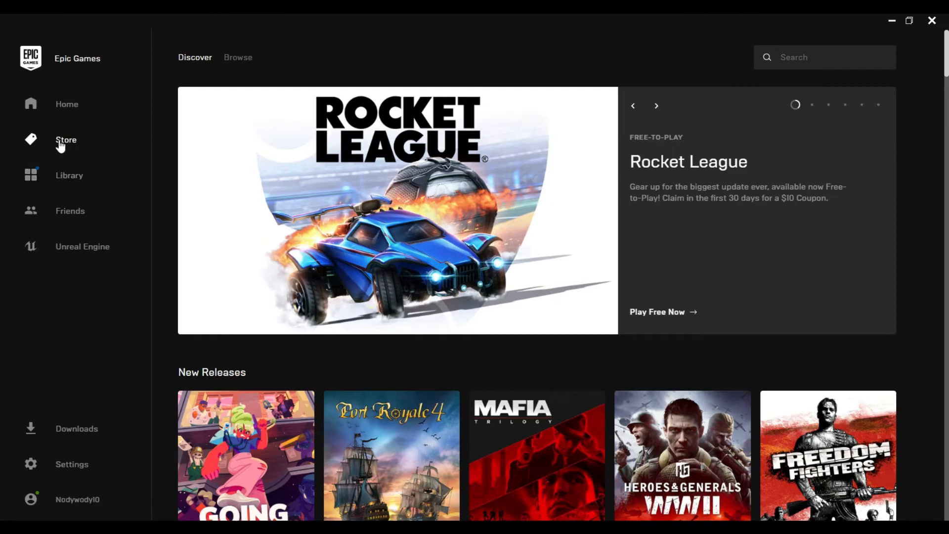
mouse_move(870, 187)
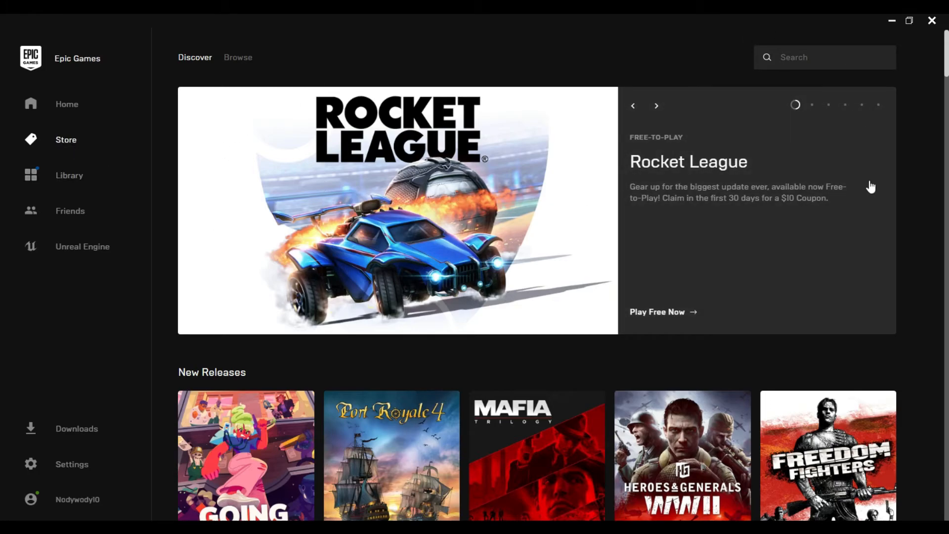
mouse_move(640, 323)
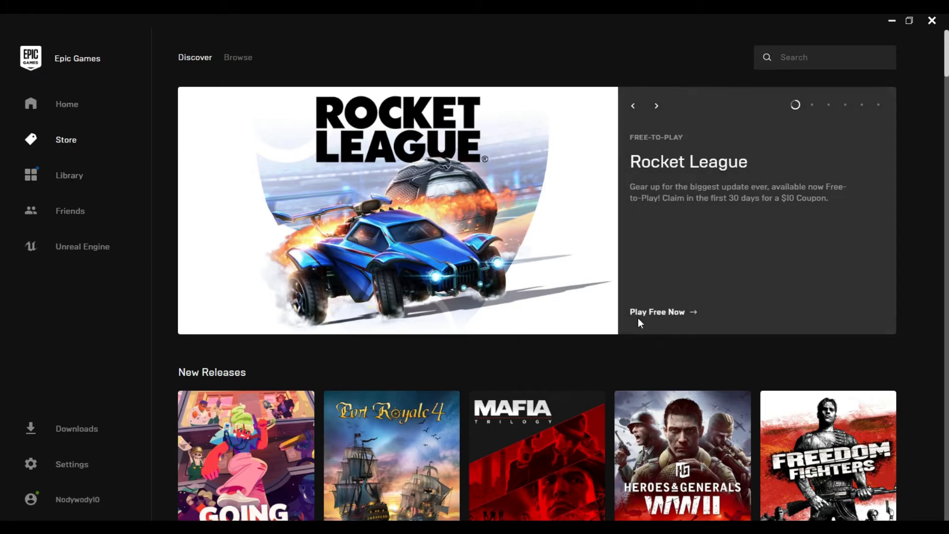
Open Rocket League's page in the launcher store, now showing the game as owned
left_click(66, 139)
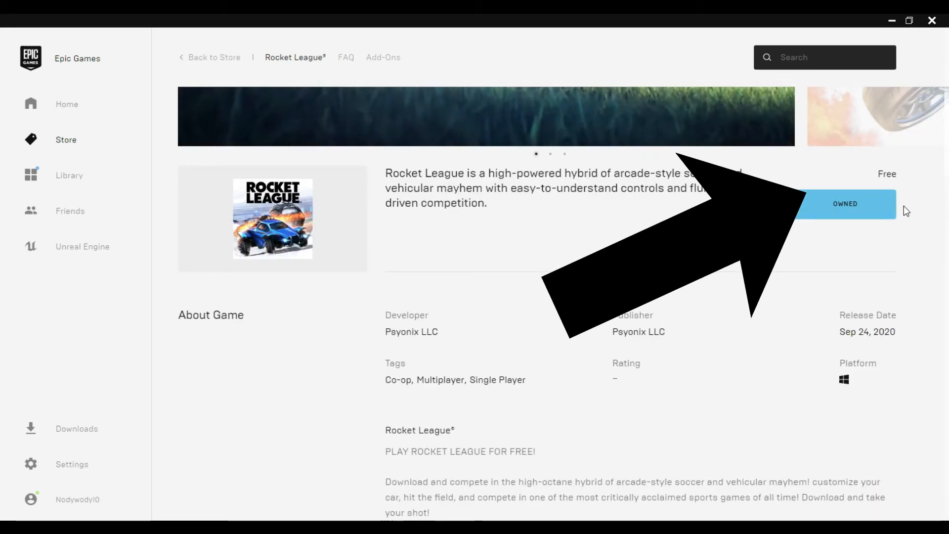
scroll("up", 3)
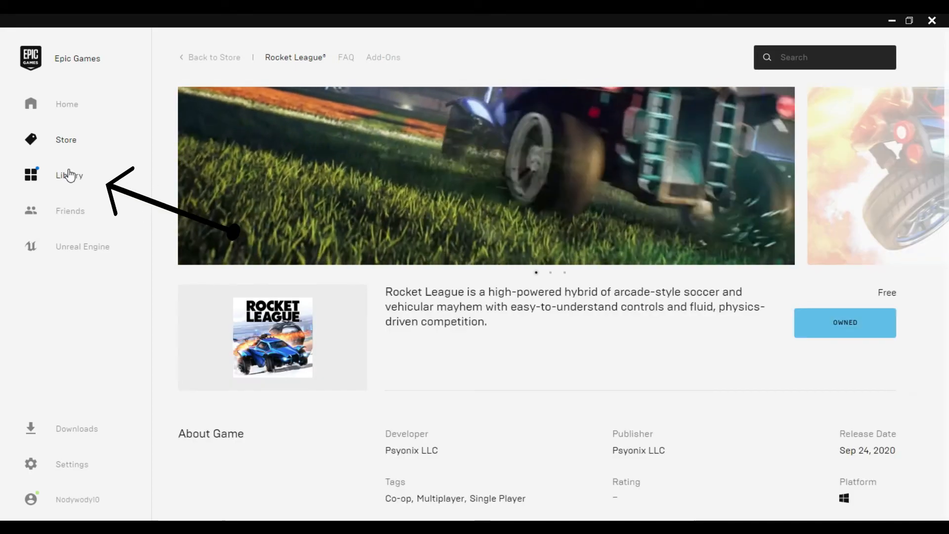
Show the launcher library listing Grand Theft Auto V and Rocket League
left_click(69, 175)
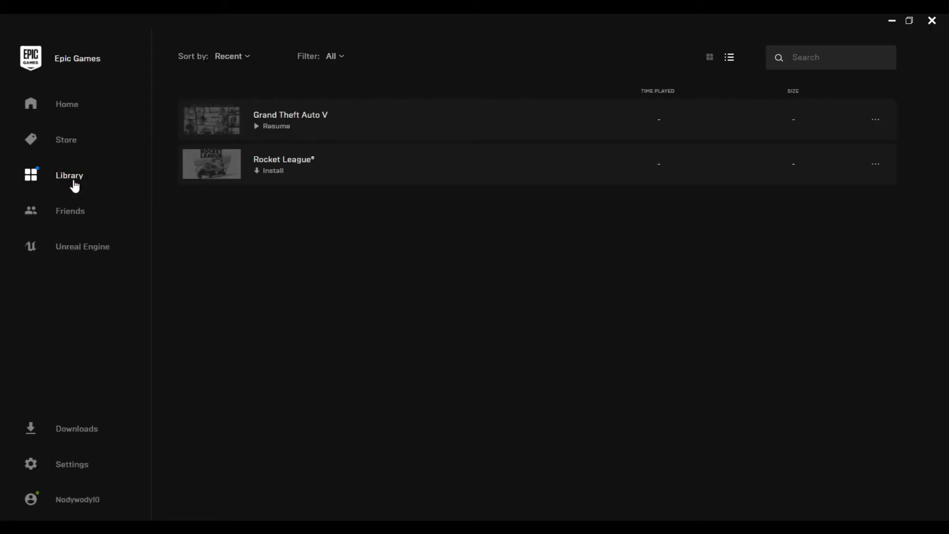
left_click(290, 120)
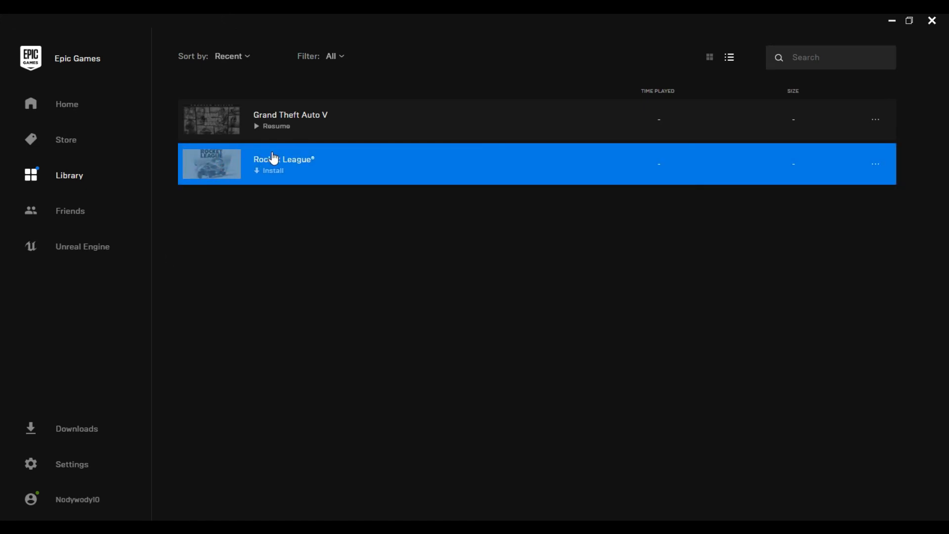
Begin installing Rocket League and accept its license agreement, reaching the install location prompt
left_click(272, 170)
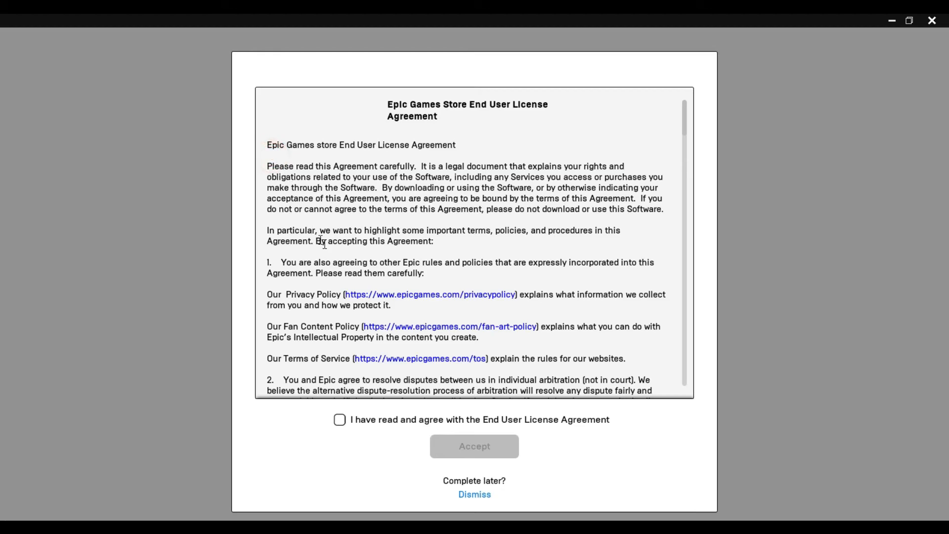
mouse_move(477, 108)
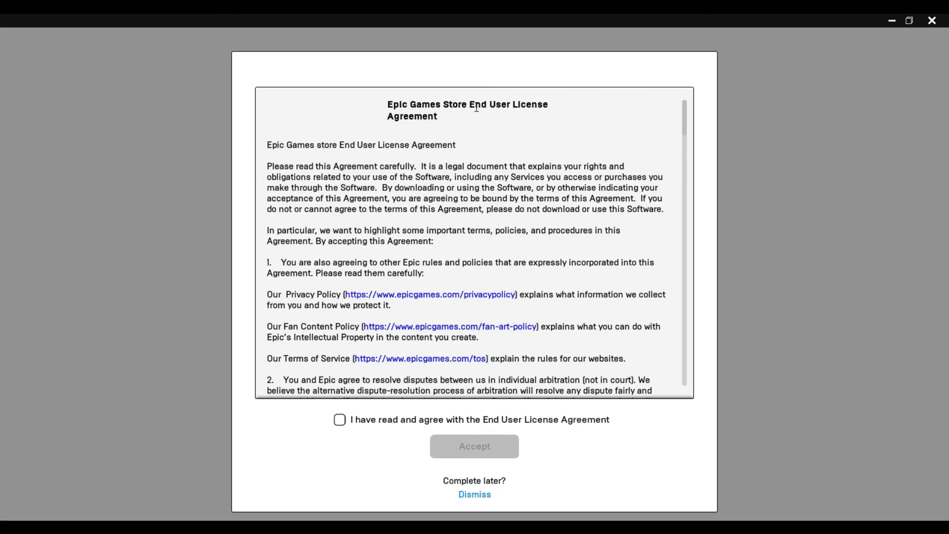
mouse_move(339, 419)
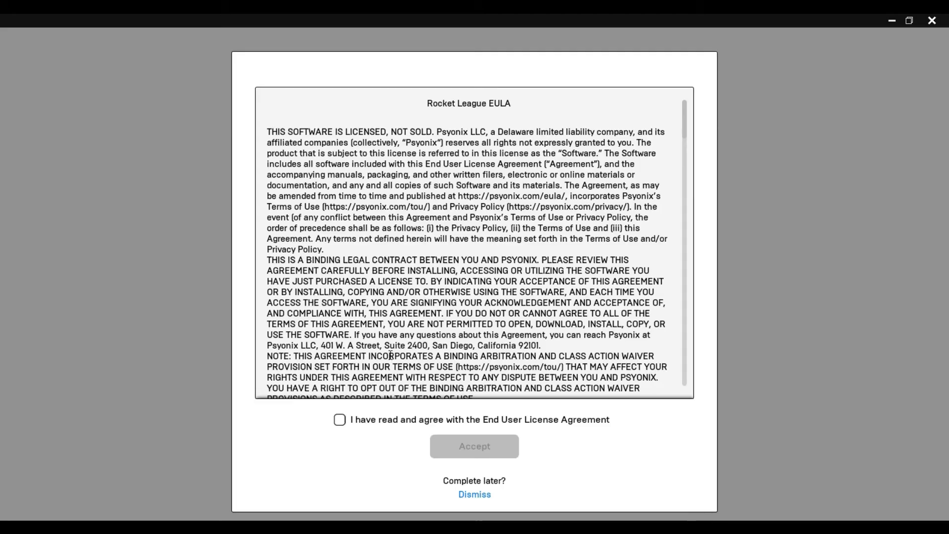
left_click(339, 419)
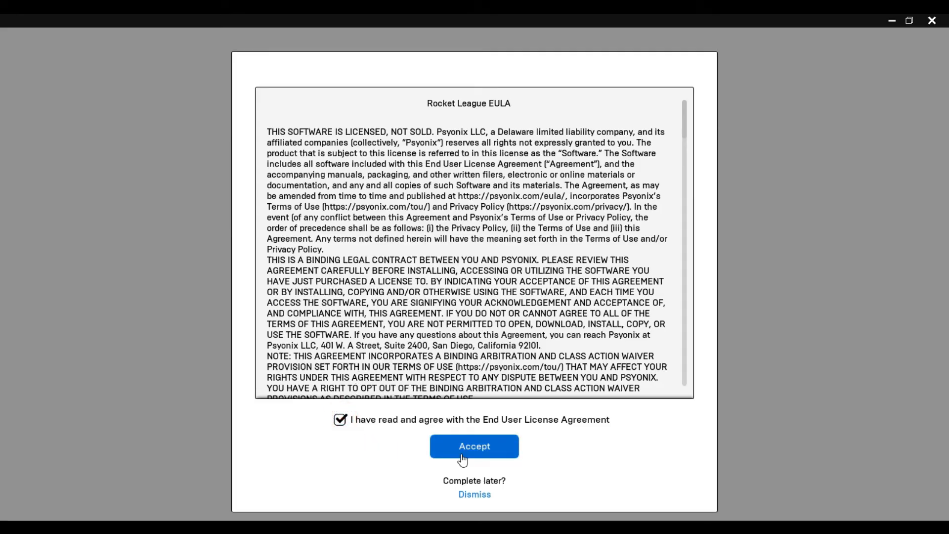
left_click(474, 446)
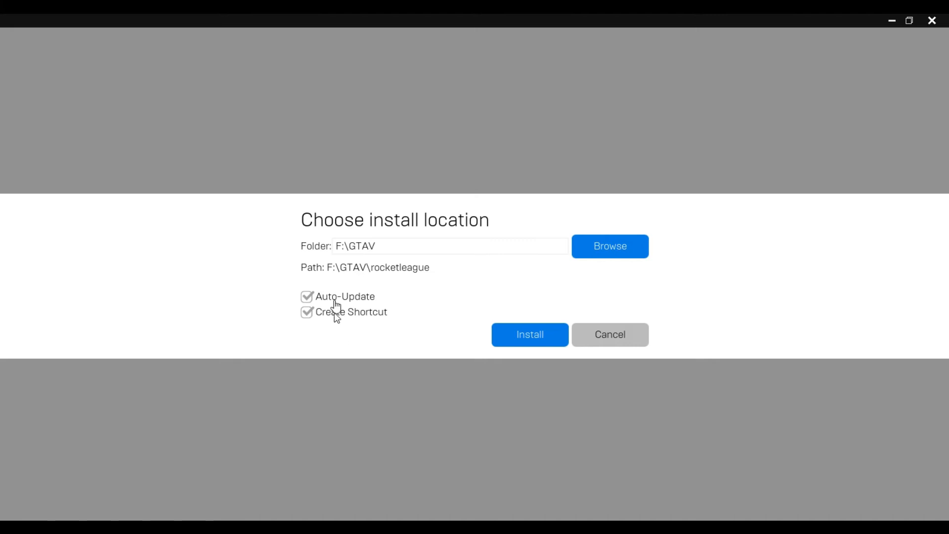
mouse_move(356, 278)
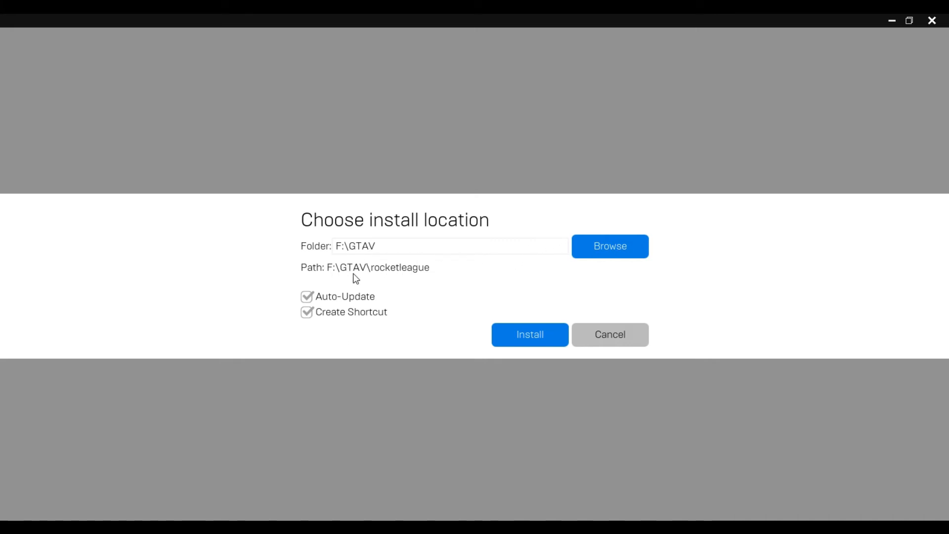
mouse_move(367, 279)
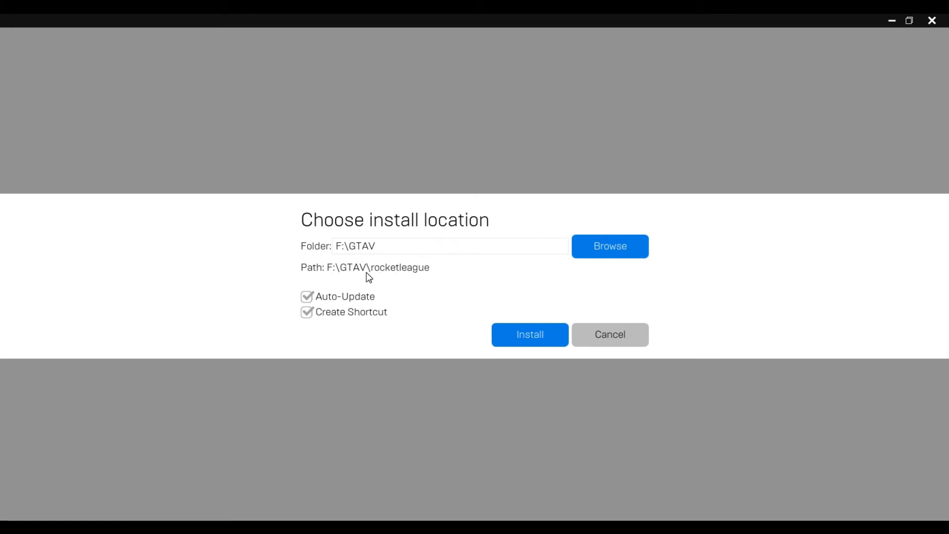
mouse_move(383, 284)
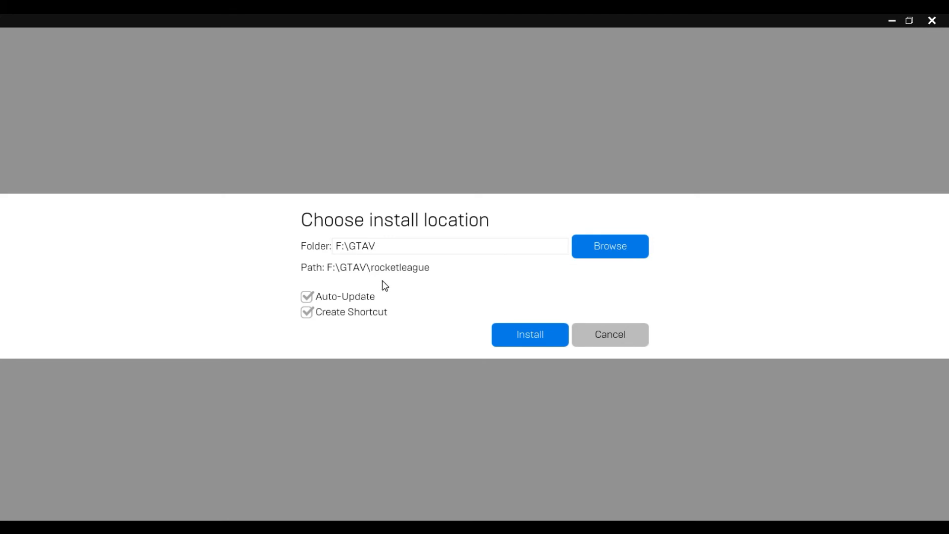
mouse_move(312, 246)
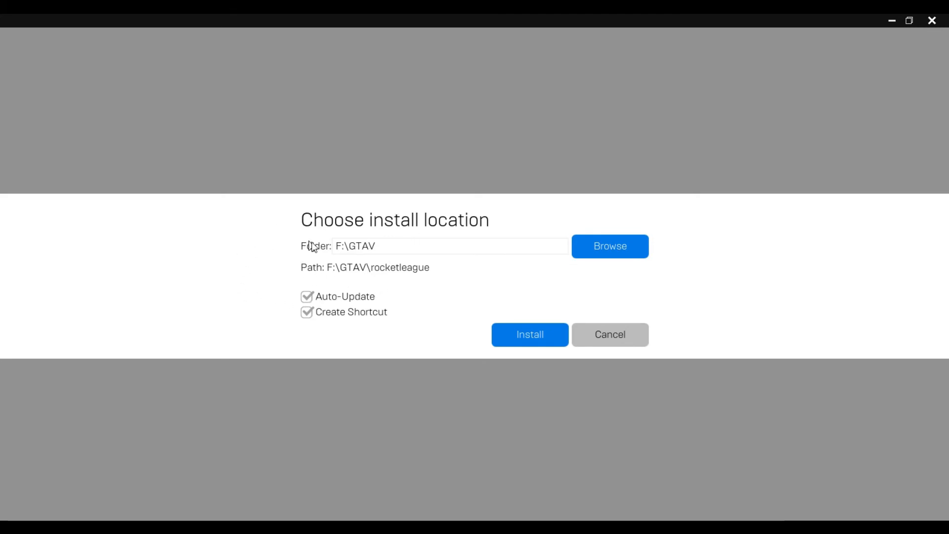
mouse_move(365, 244)
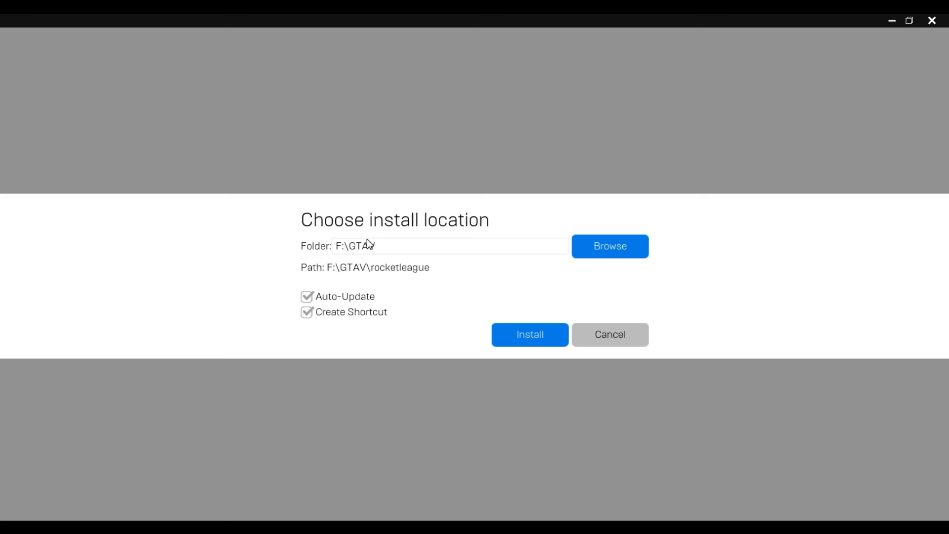
mouse_move(332, 260)
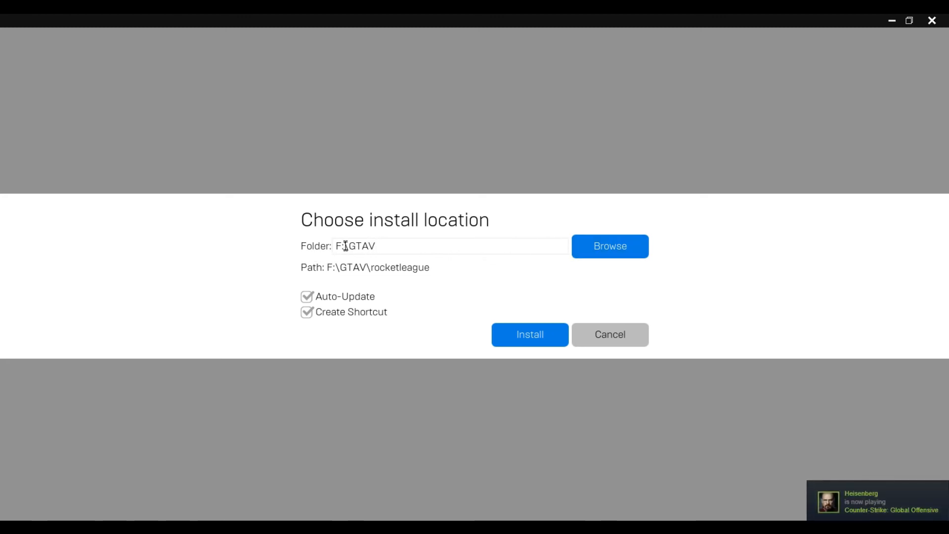
mouse_move(358, 277)
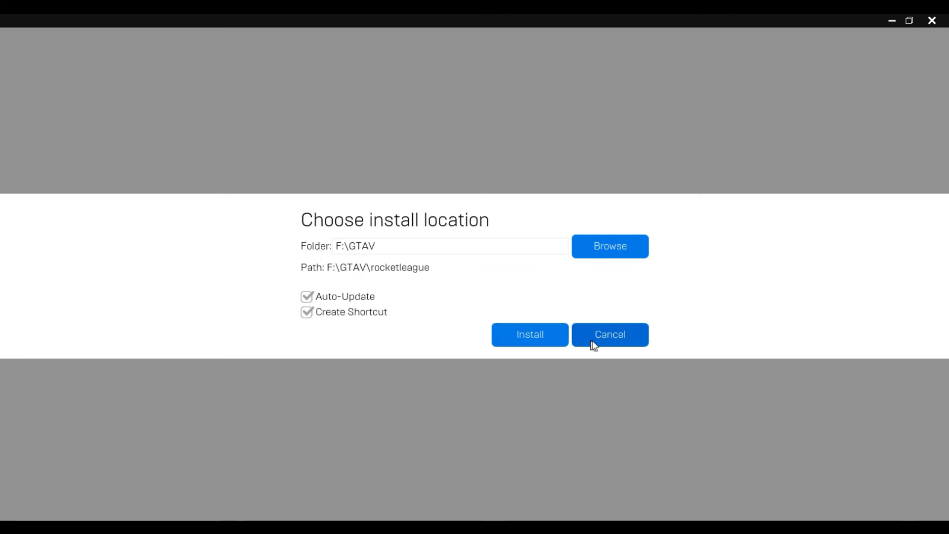
Cancel the install location prompt so Rocket League stays uninstalled in the library
left_click(609, 334)
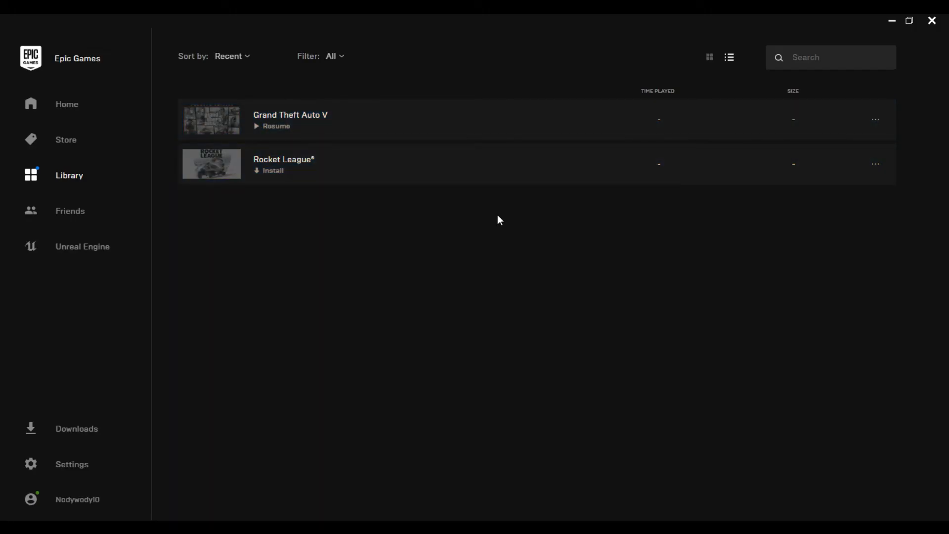